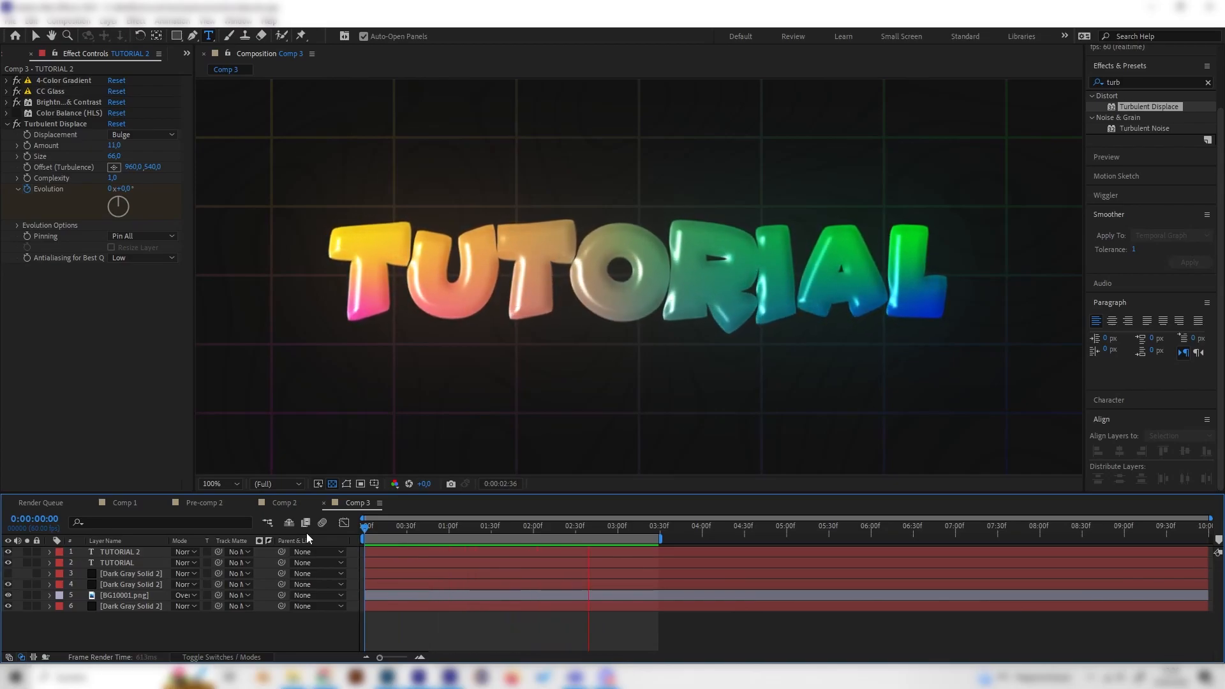
- Preview the finished effect, then hide both TUTORIAL text layers so only the grid shows
left_click(465, 525)
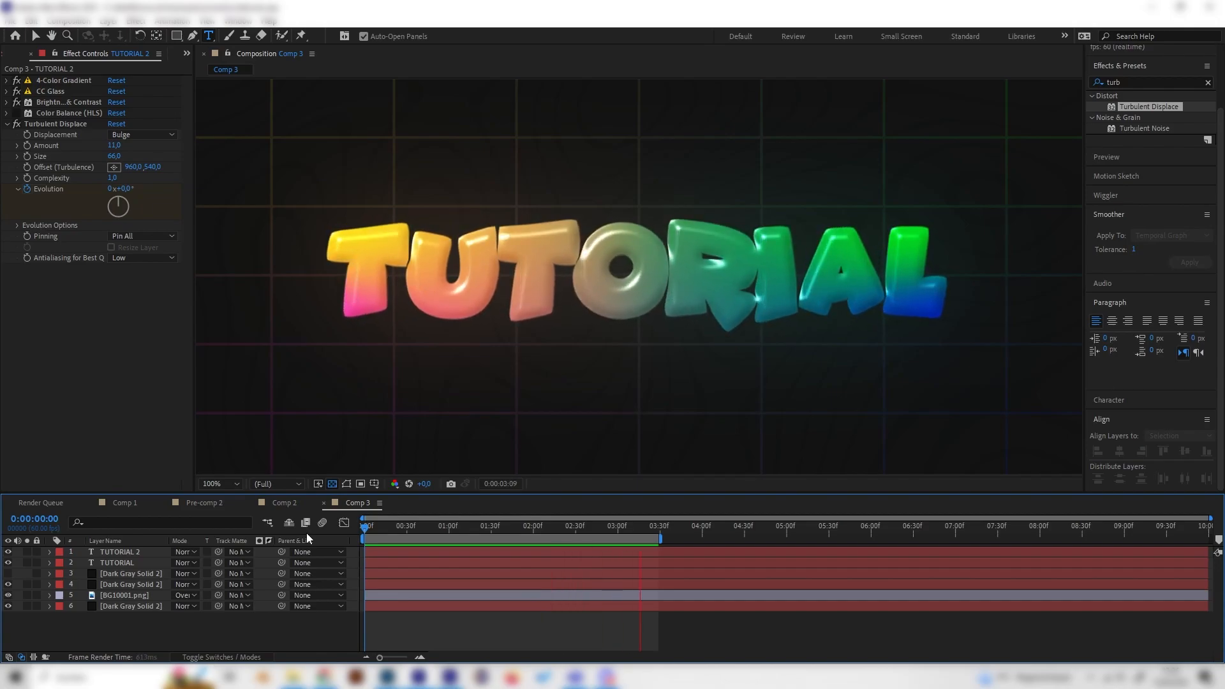
left_click(513, 525)
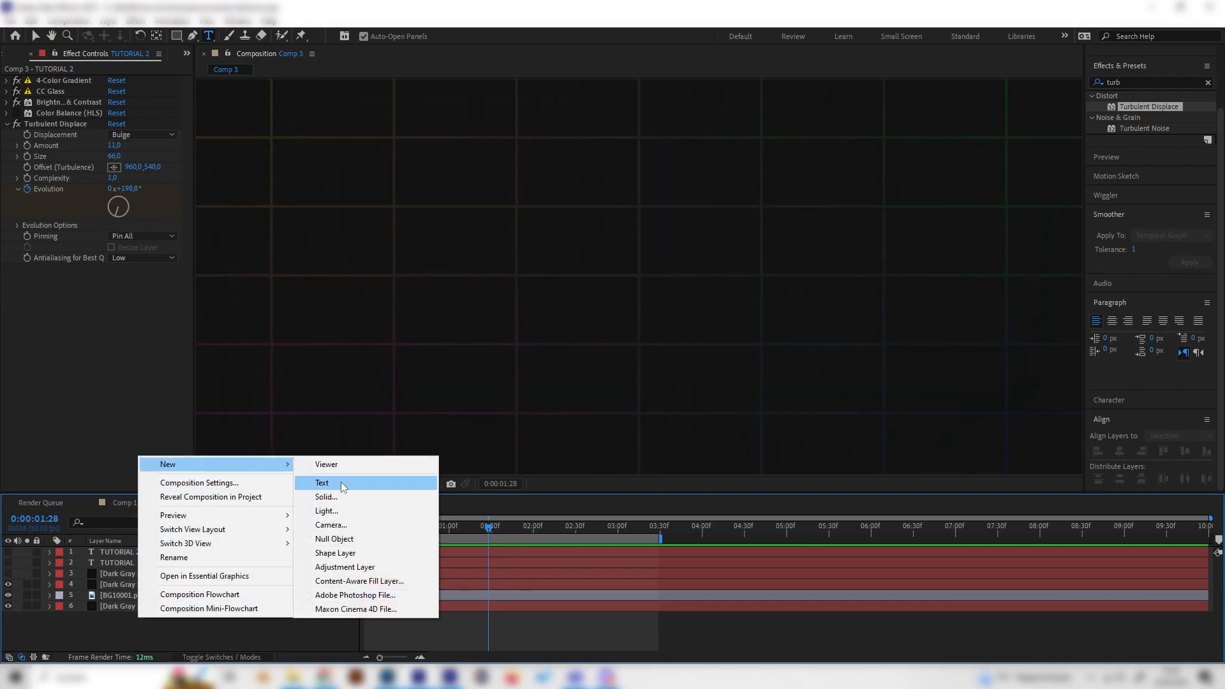
- Create a new text layer in Comp 3 reading TUTORIAL
left_click(321, 483)
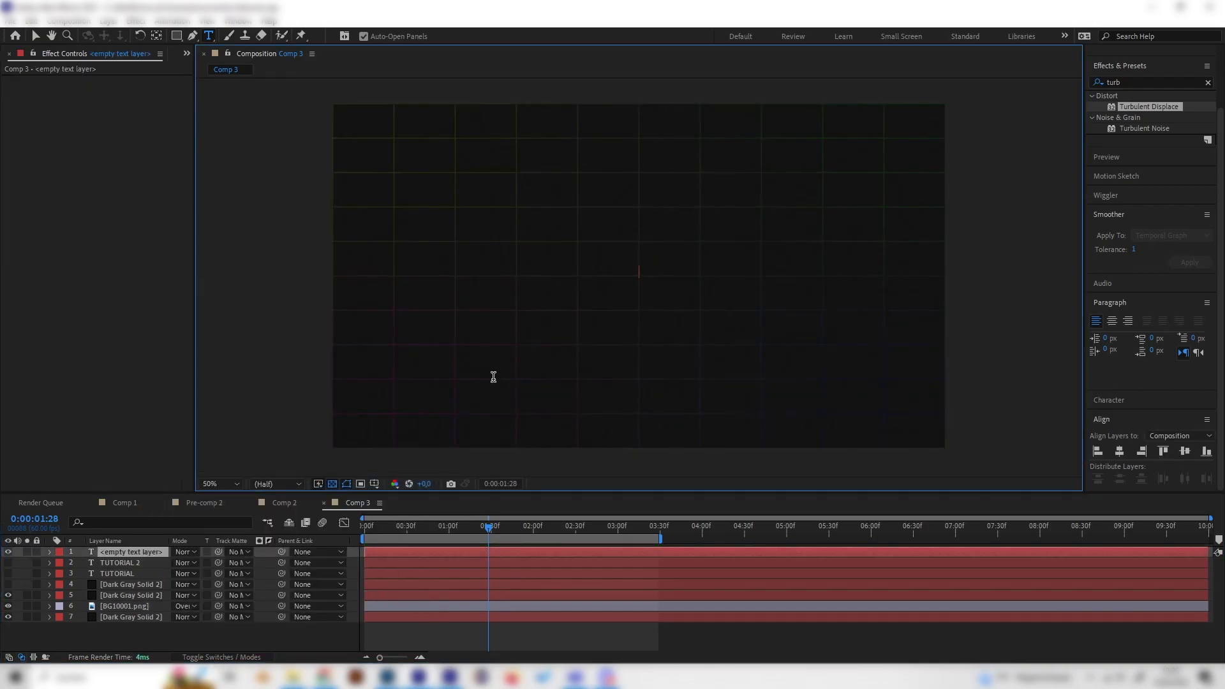
type("TUTORIA")
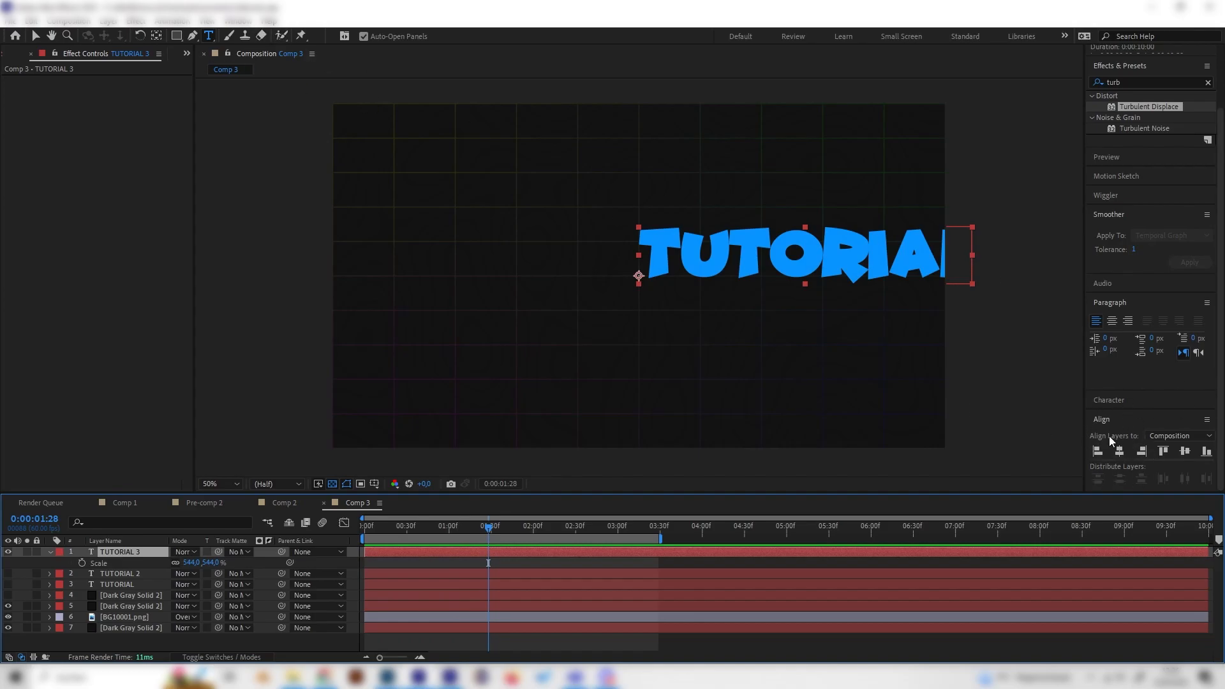
- Open the Window menu to reach the Align panel
left_click(238, 21)
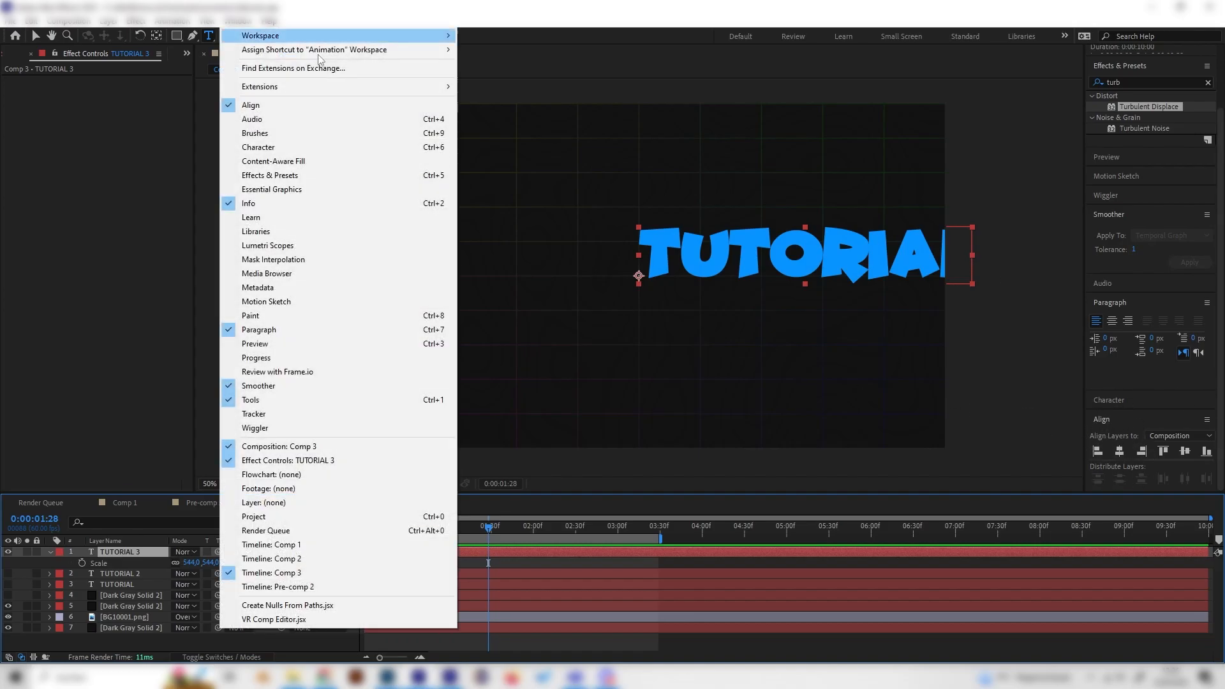
mouse_move(251, 105)
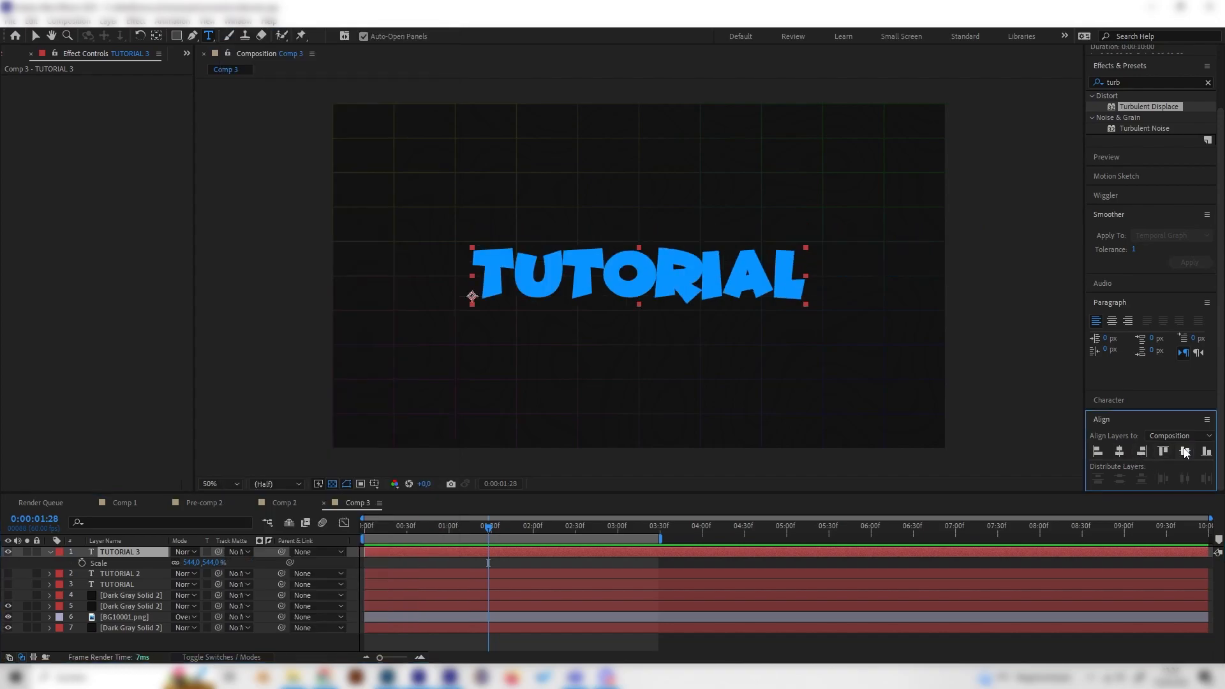
mouse_move(1184, 451)
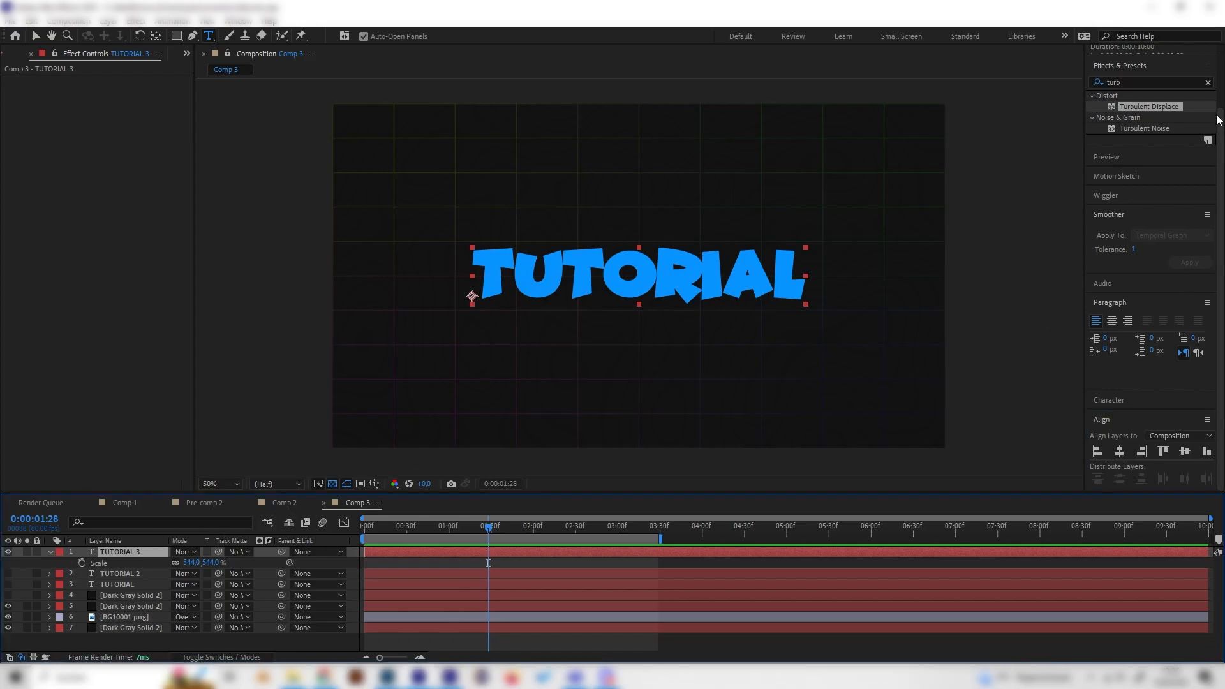
mouse_move(1196, 83)
type("4-")
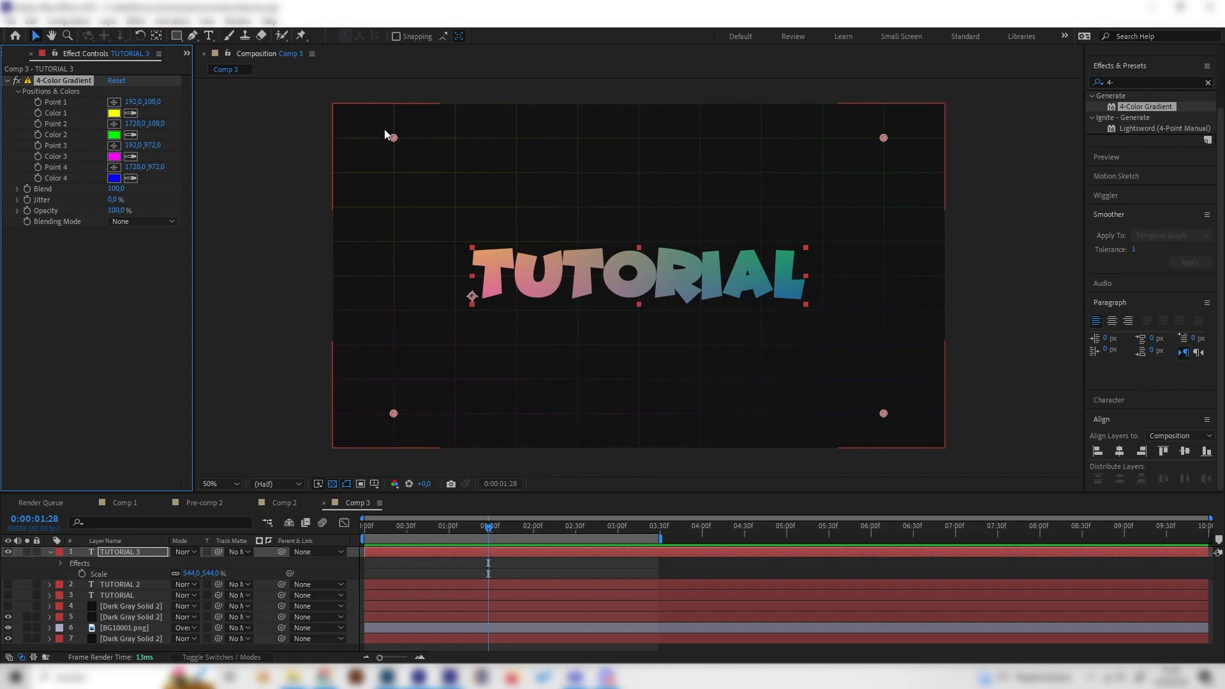
mouse_move(393, 150)
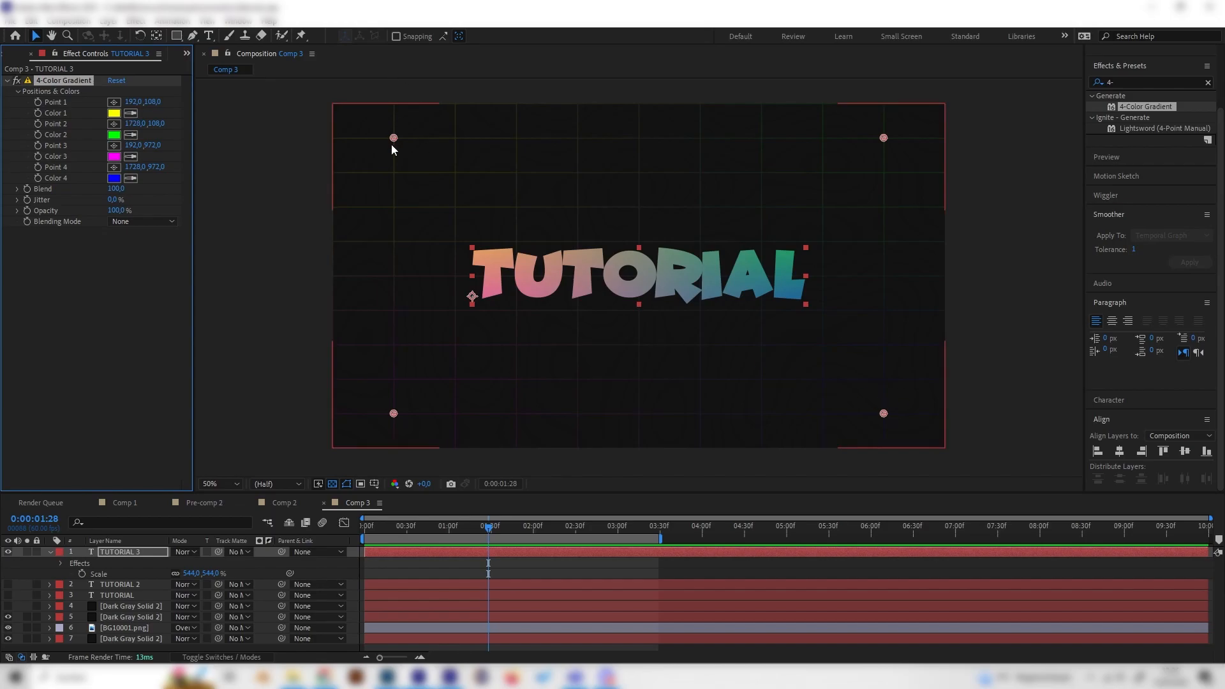
- Drag the four 4-Color Gradient points onto the TUTORIAL text's corners
left_click_drag(394, 138, 461, 245)
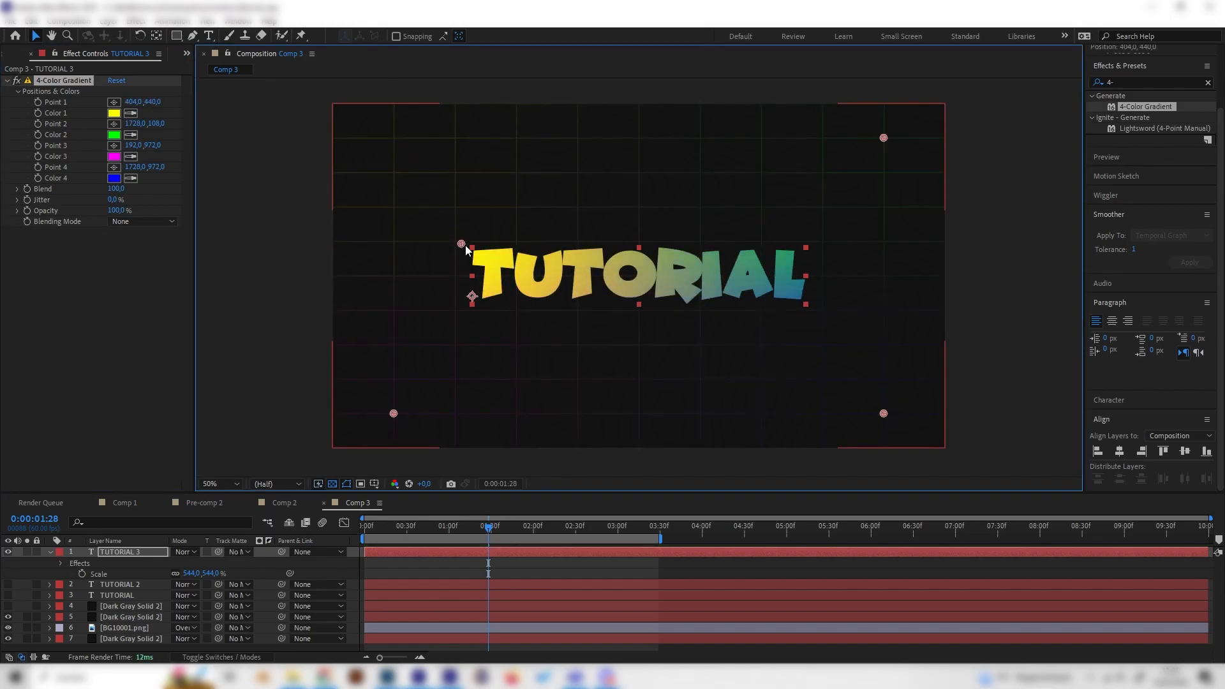
left_click_drag(884, 139, 819, 230)
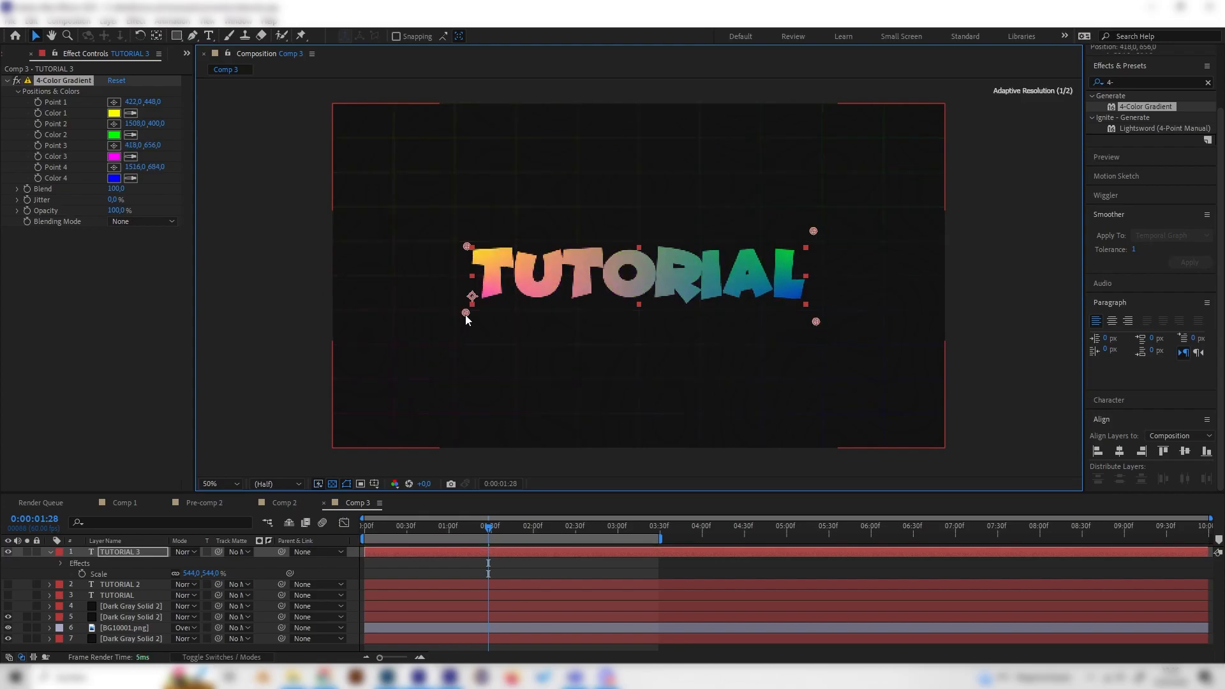
left_click_drag(471, 316, 471, 321)
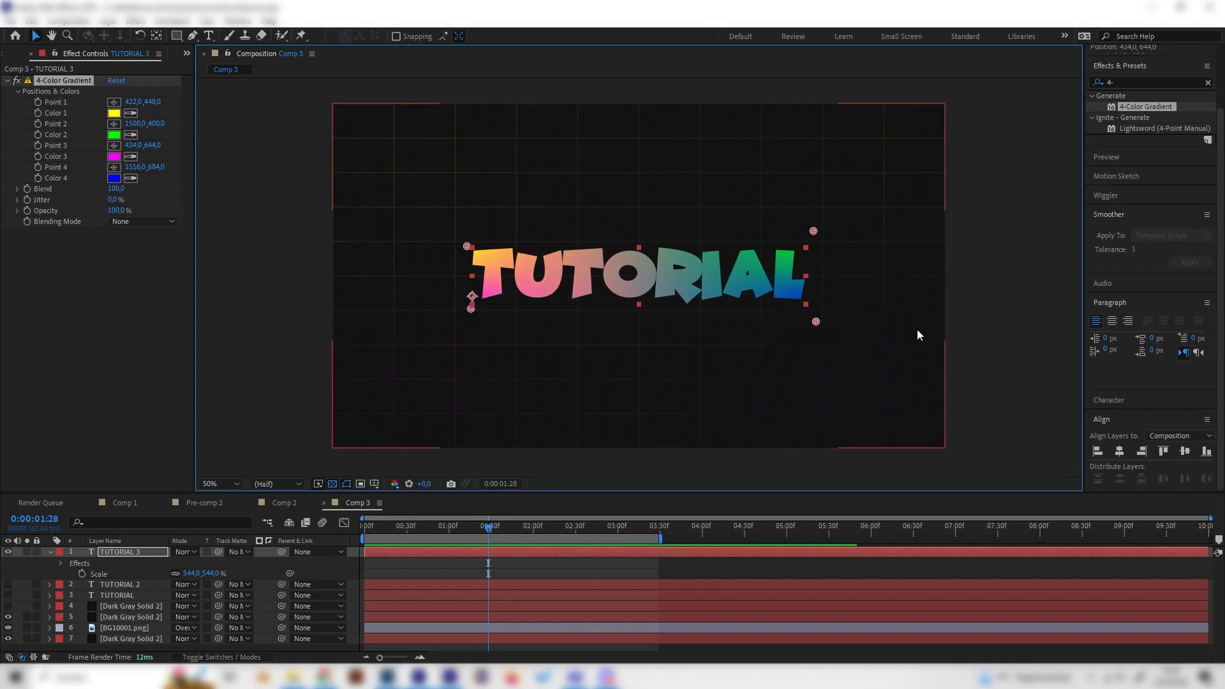
left_click_drag(813, 321, 807, 309)
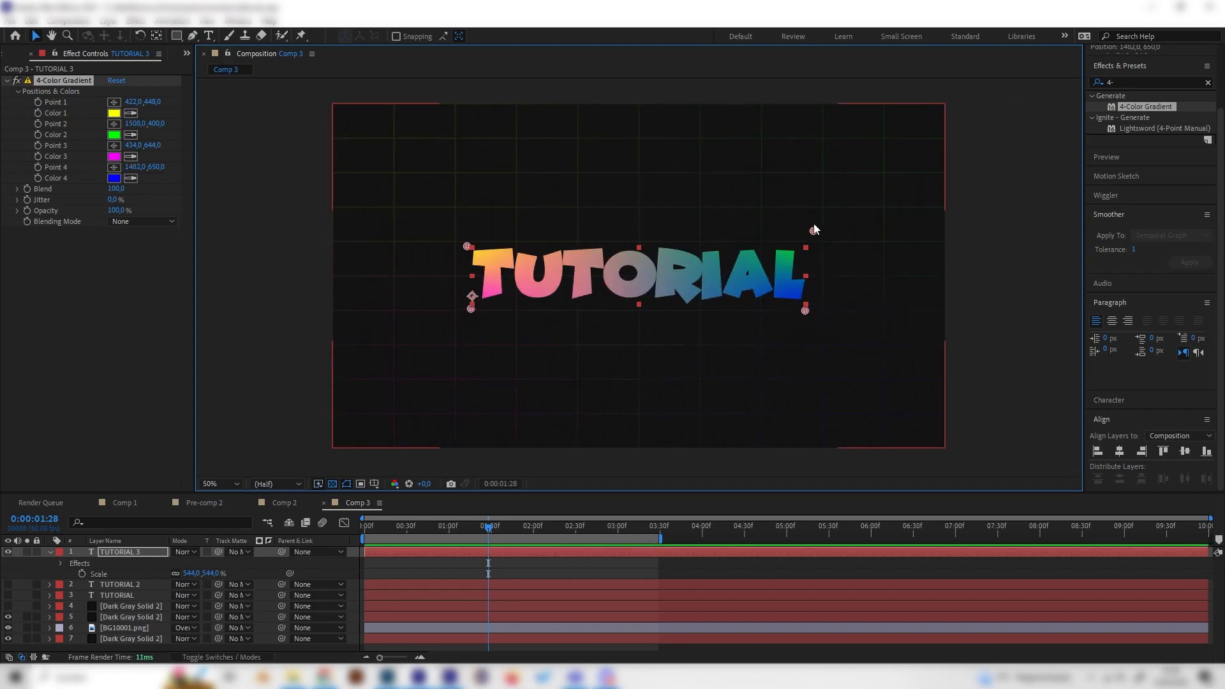
left_click_drag(807, 247, 806, 244)
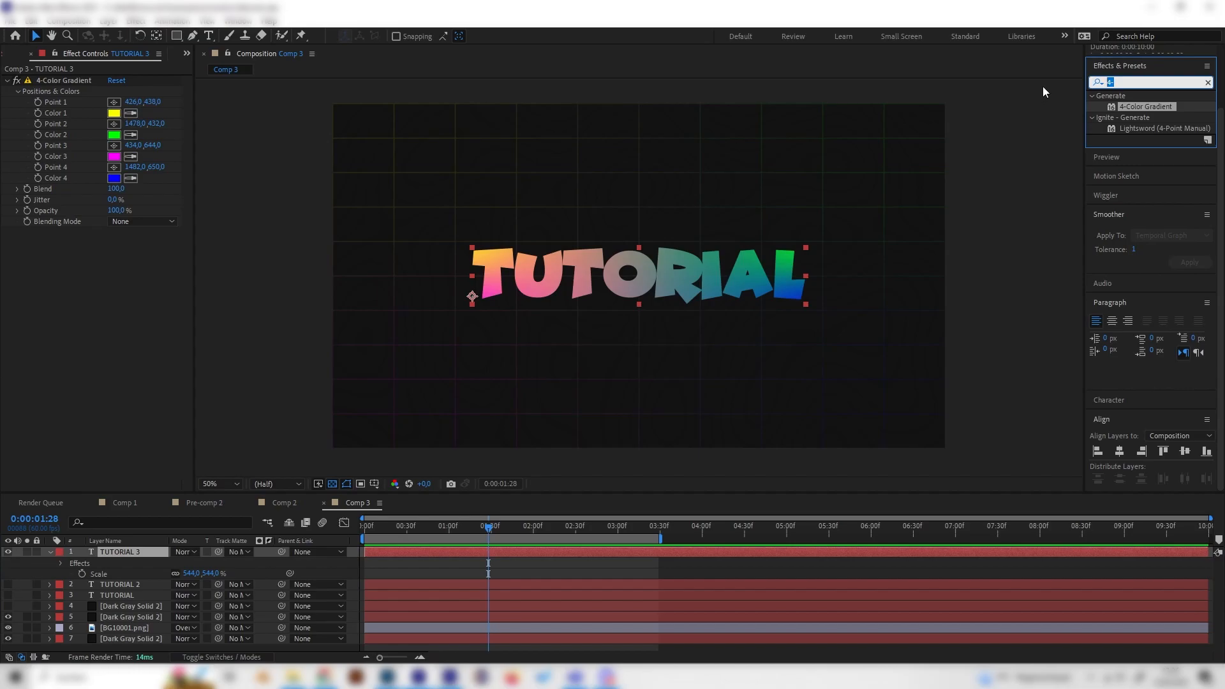
- Apply CC Glass and set Surface softness 15, height 15, displacement 70
type("glass")
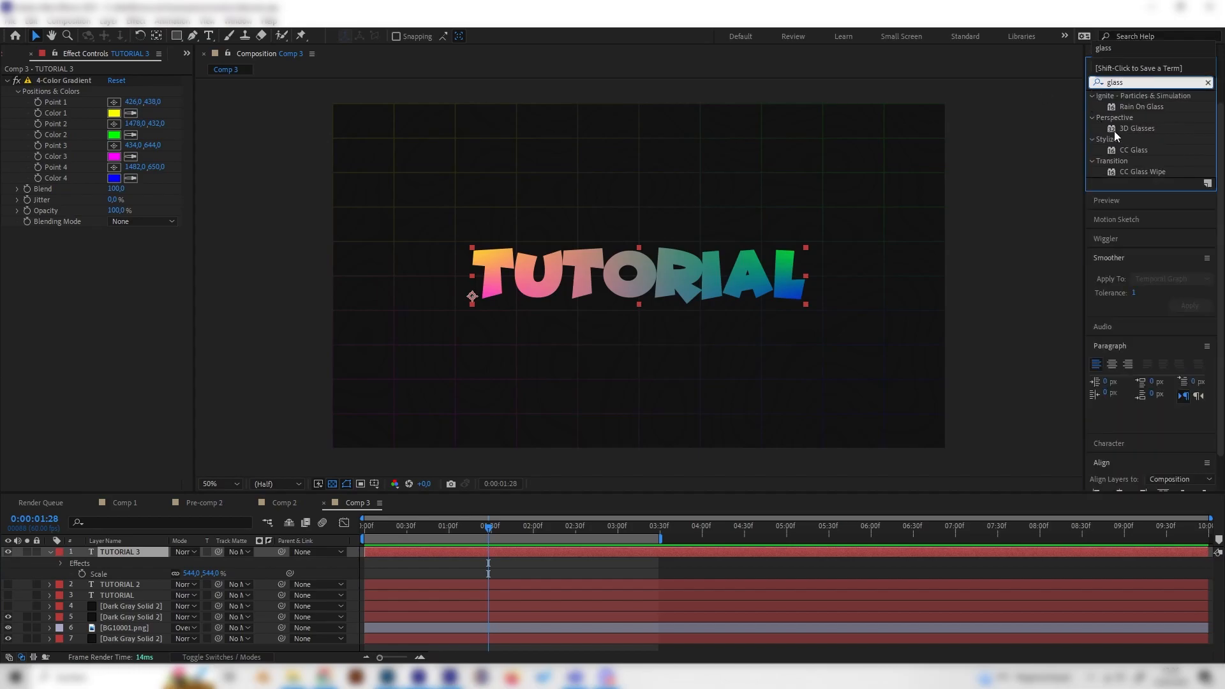
mouse_move(1139, 146)
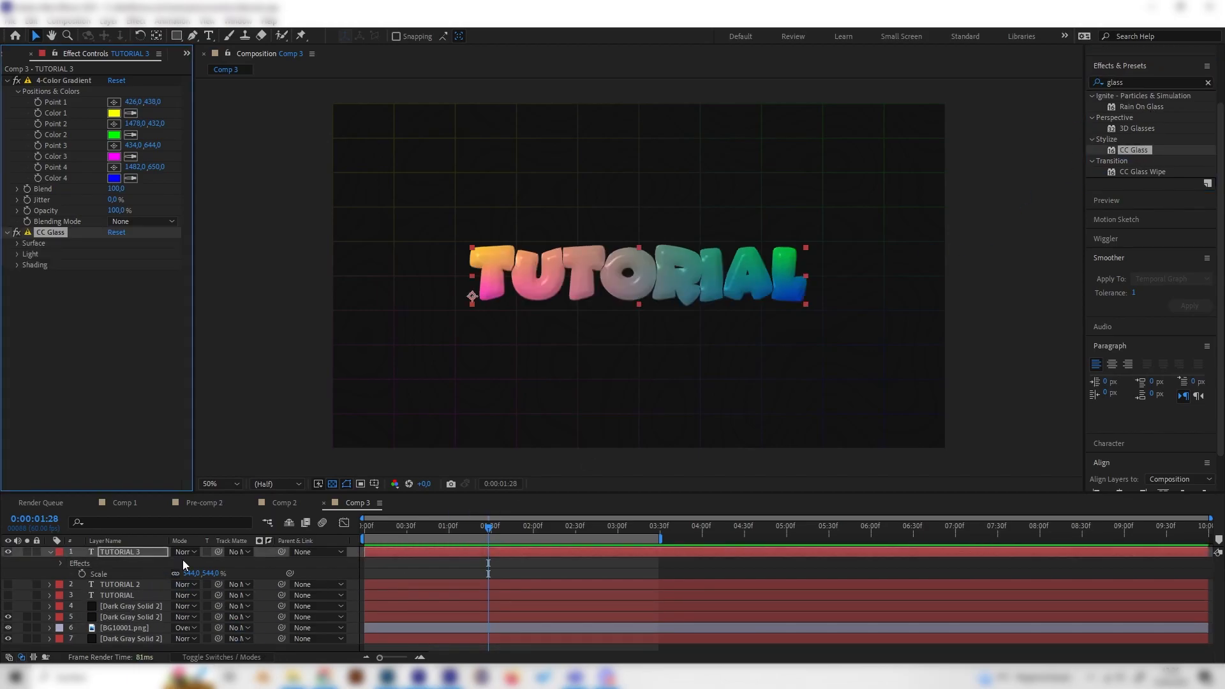
left_click(221, 484)
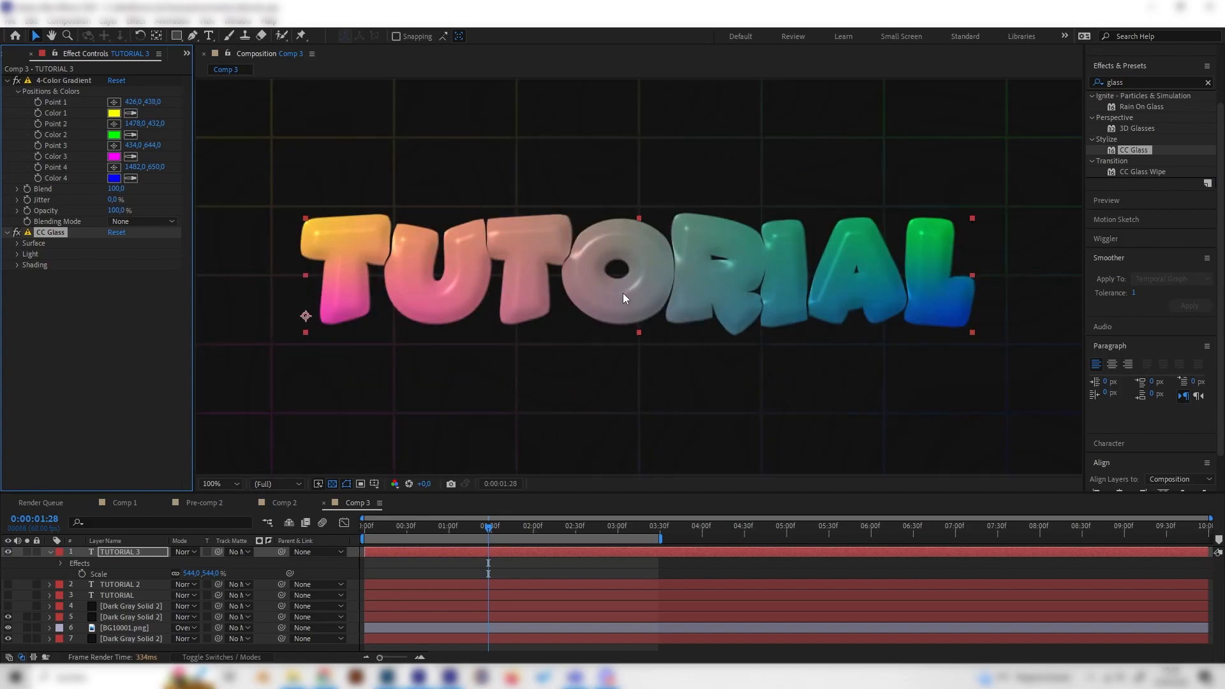
left_click(17, 244)
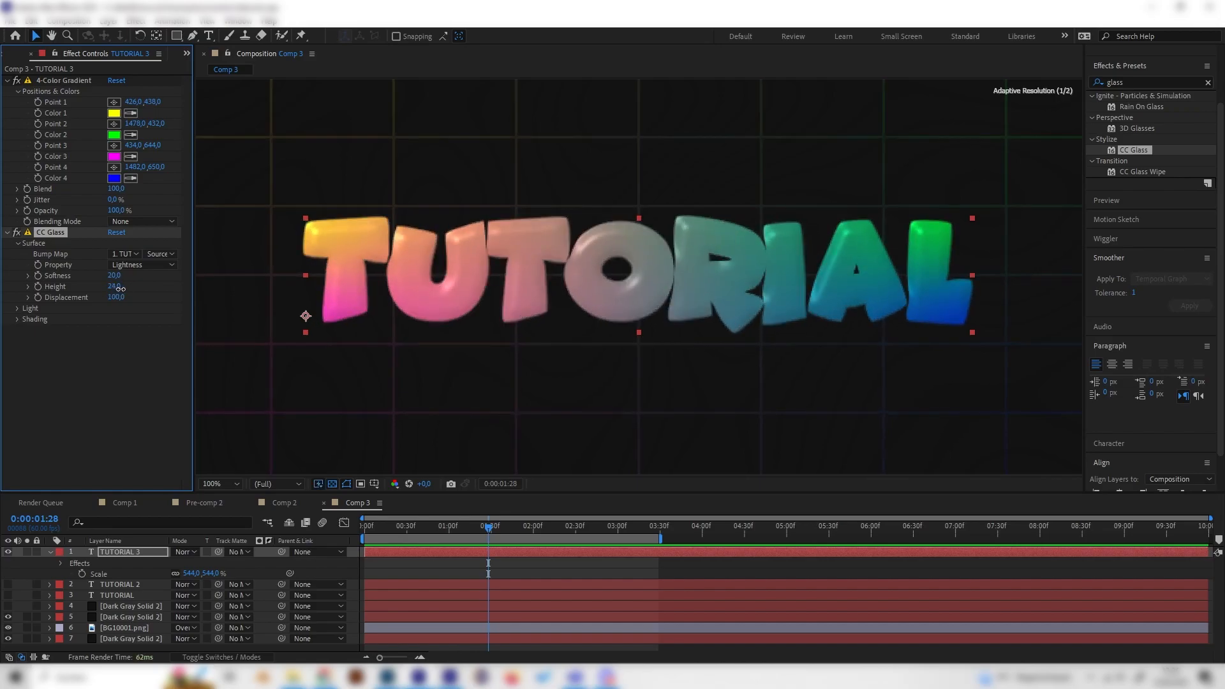
left_click(115, 285)
type("15")
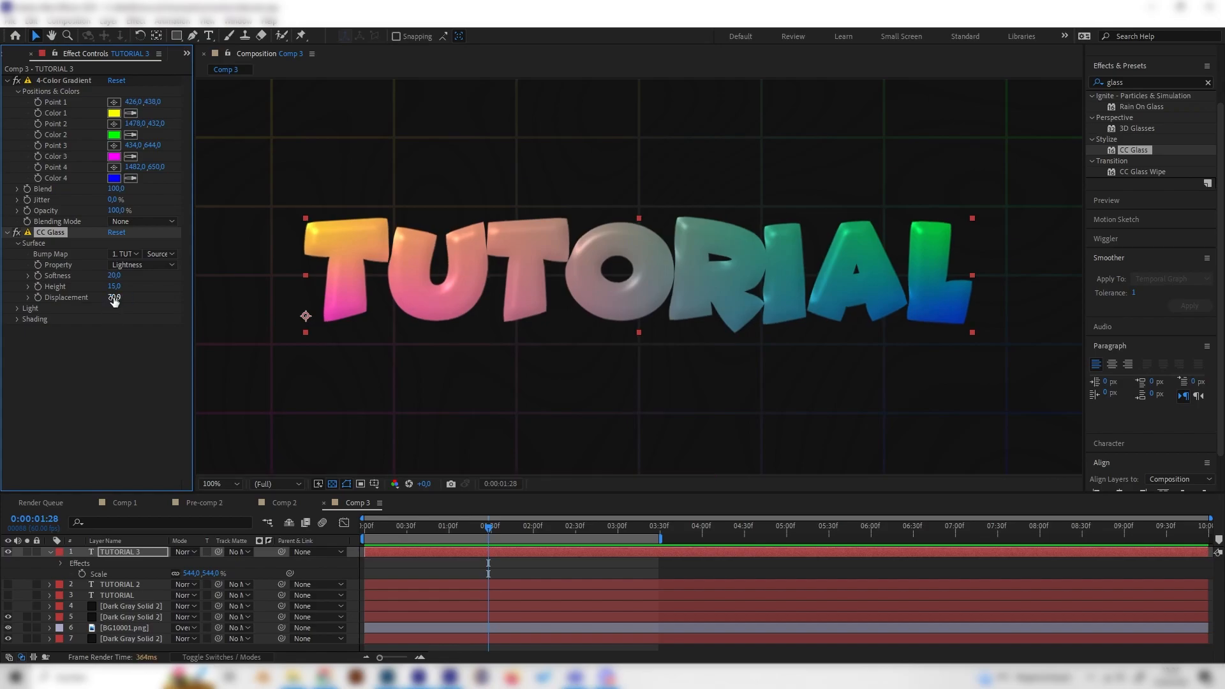
left_click(115, 275)
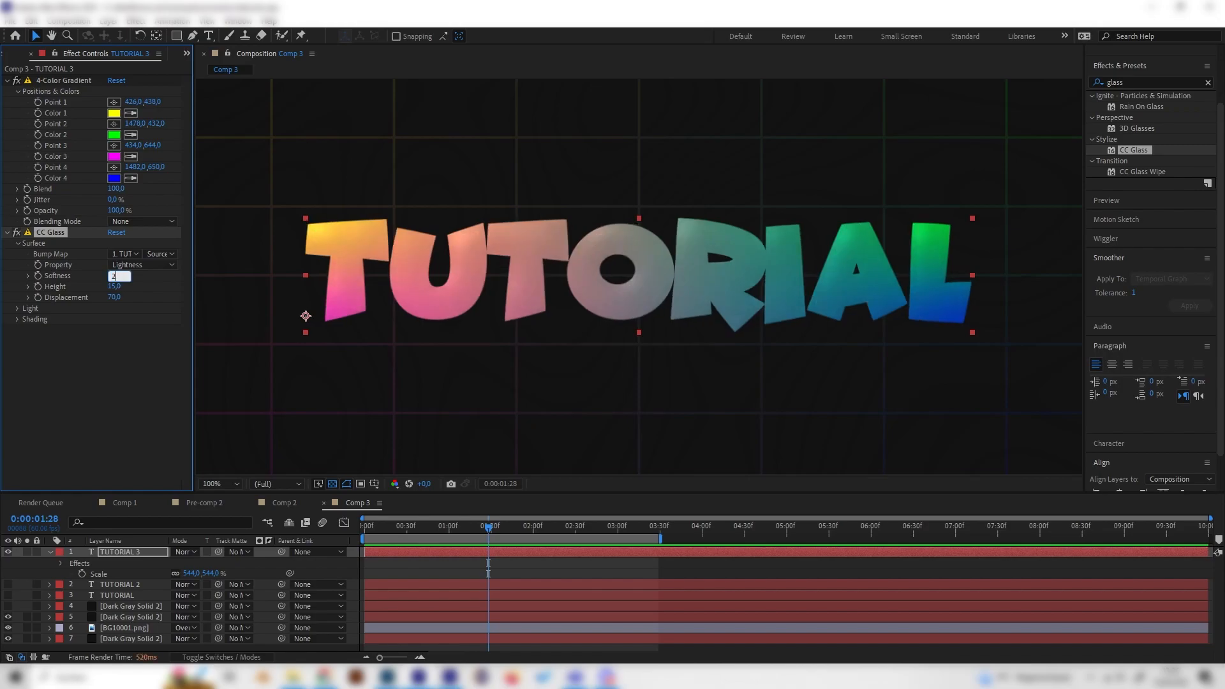
type("15.0")
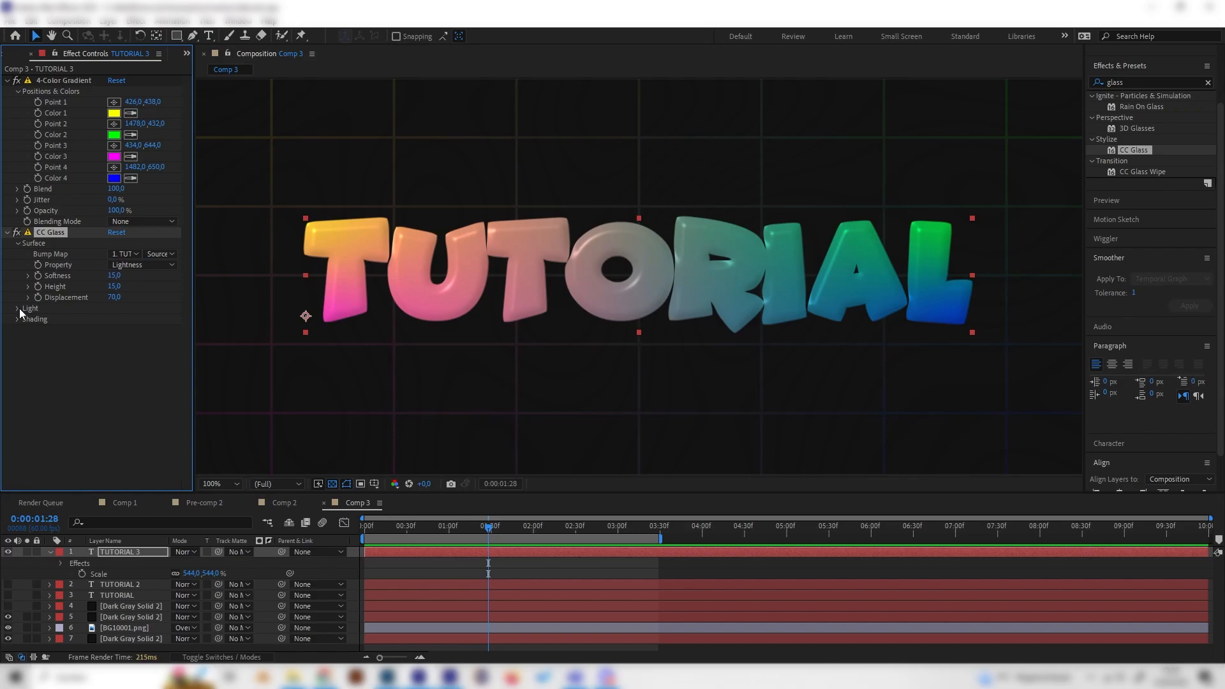
- Set CC Glass Shading Metal to 50 and raise Specular to 100
left_click(18, 308)
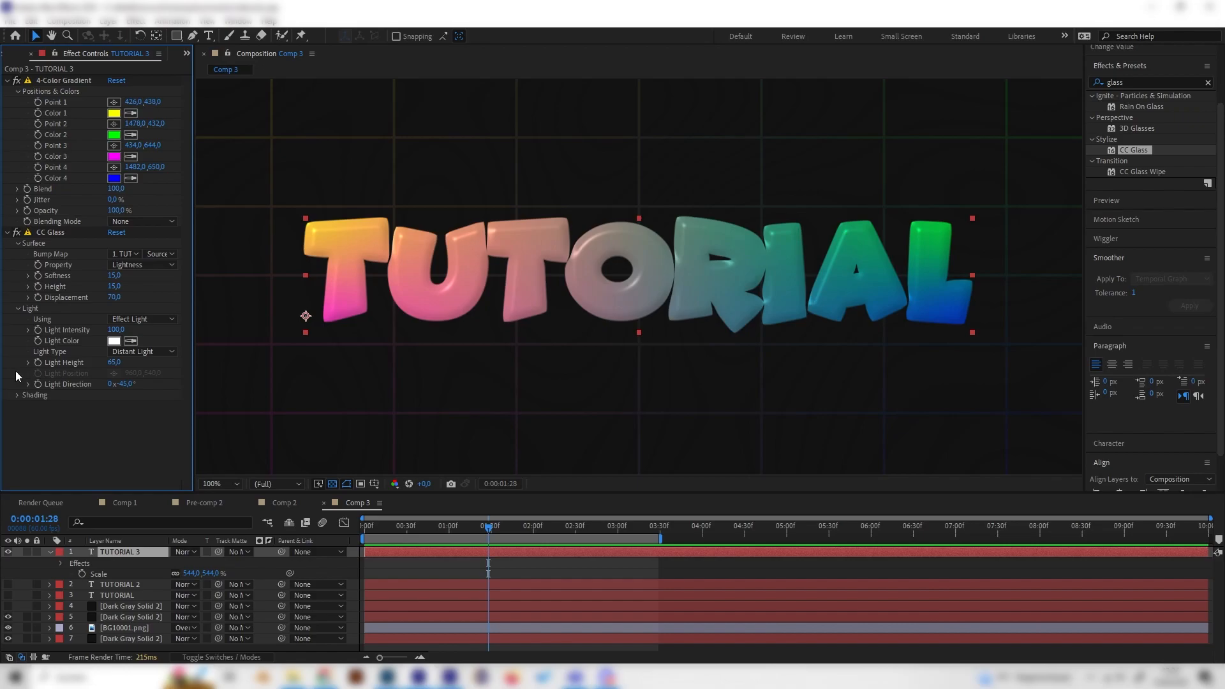
left_click(17, 395)
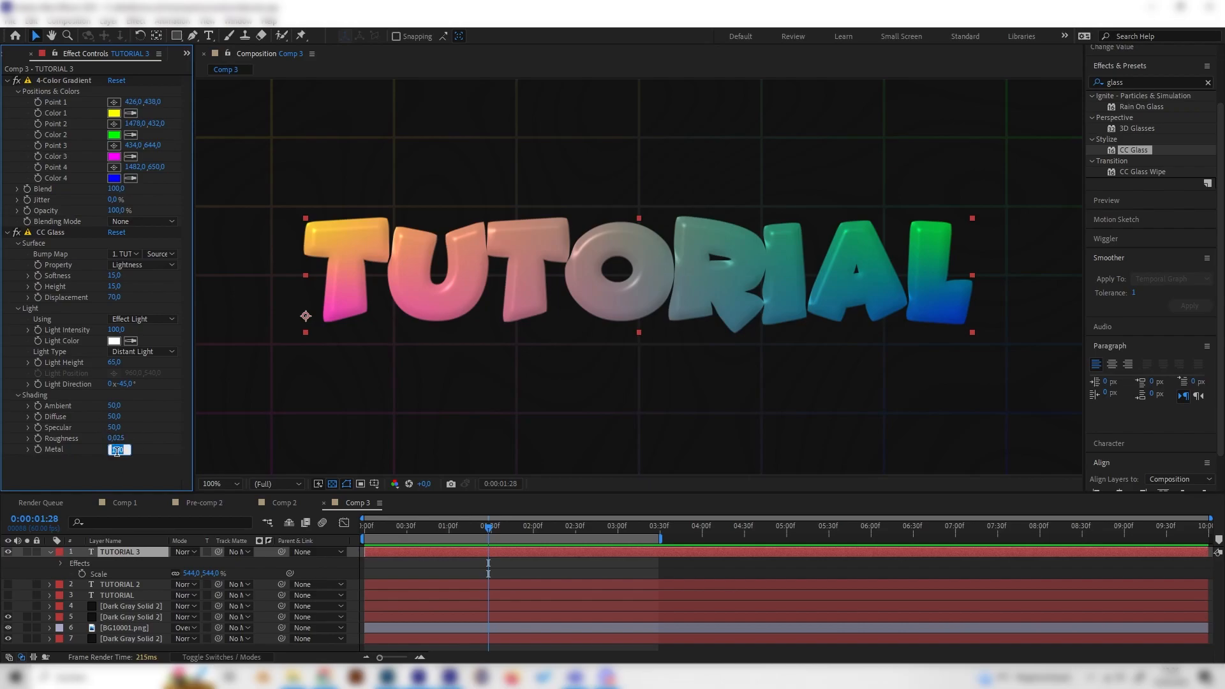
type("5")
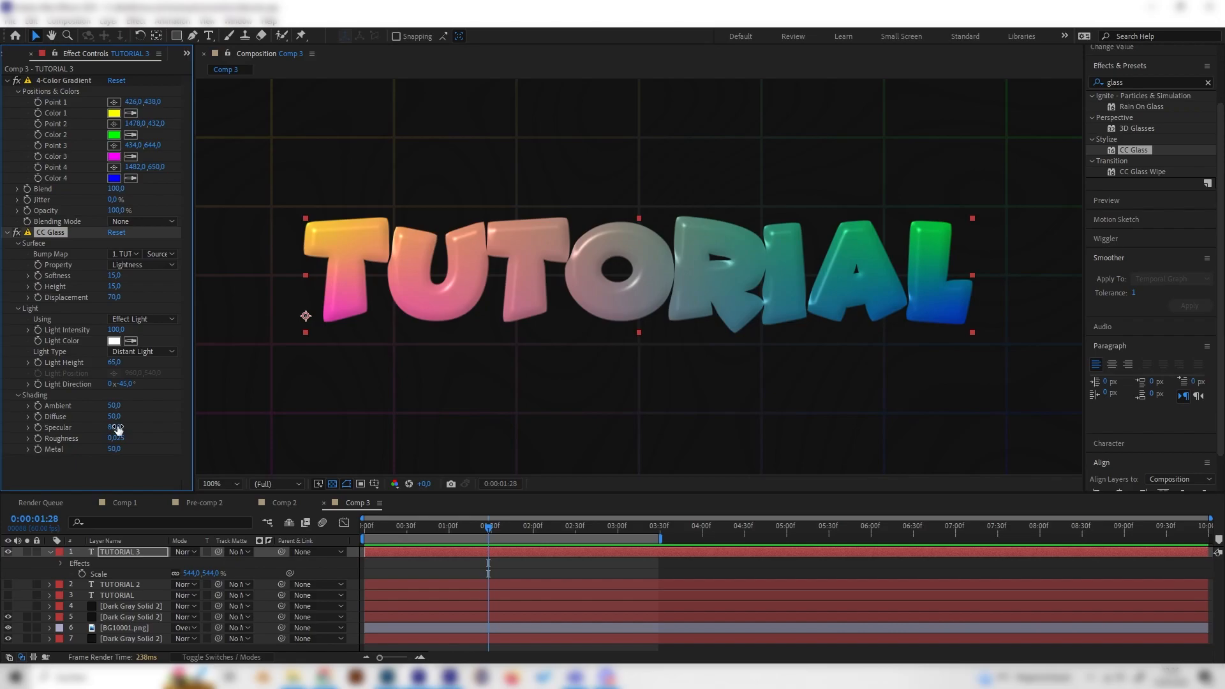
left_click(115, 427)
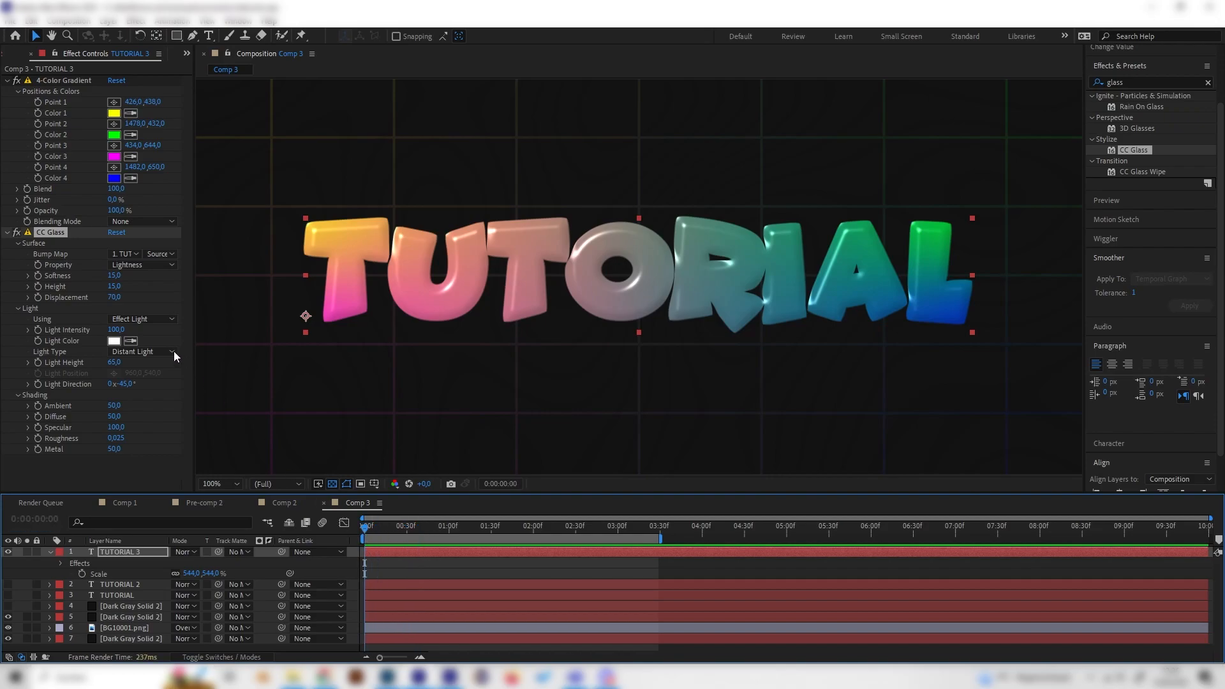
mouse_move(54, 397)
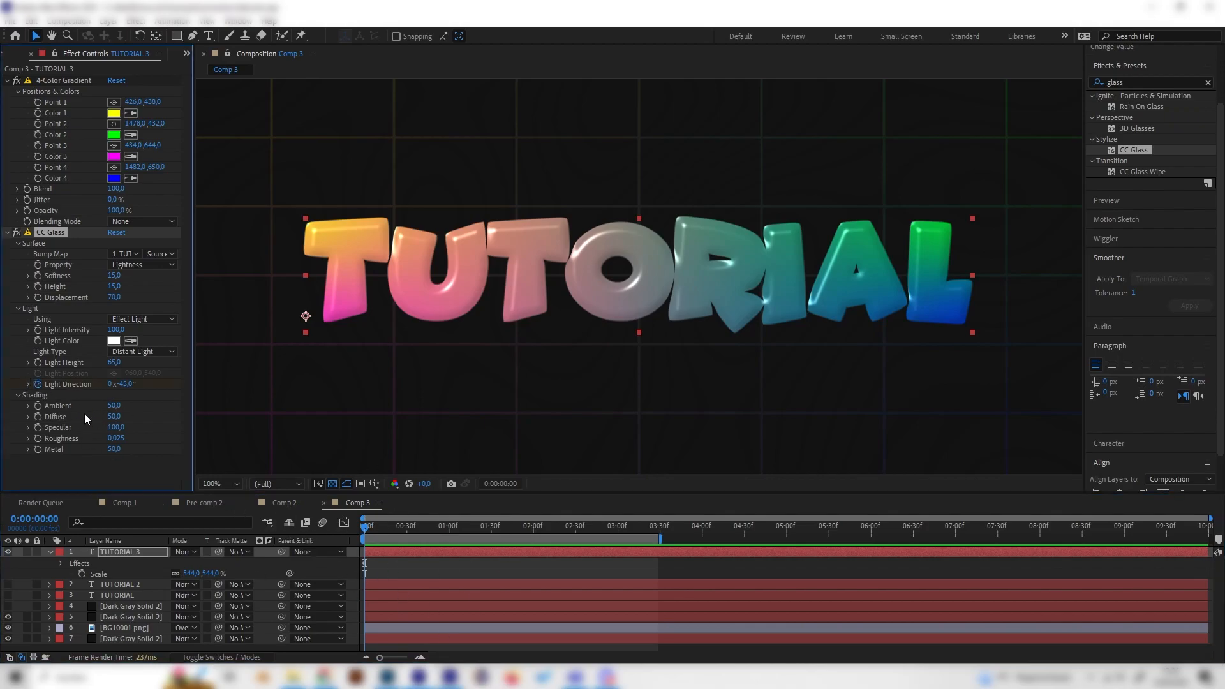
- Keyframe CC Glass Light Direction, turning it from -45° toward 131° later in the clip
left_click(661, 539)
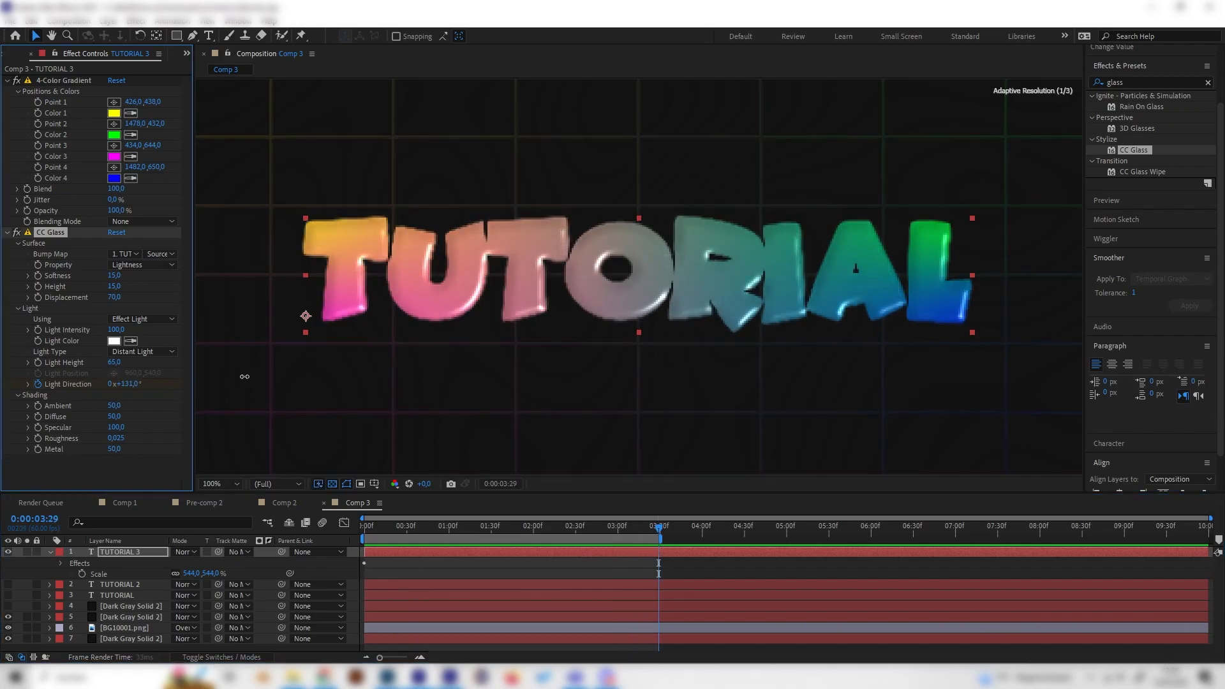
left_click_drag(114, 384, 141, 383)
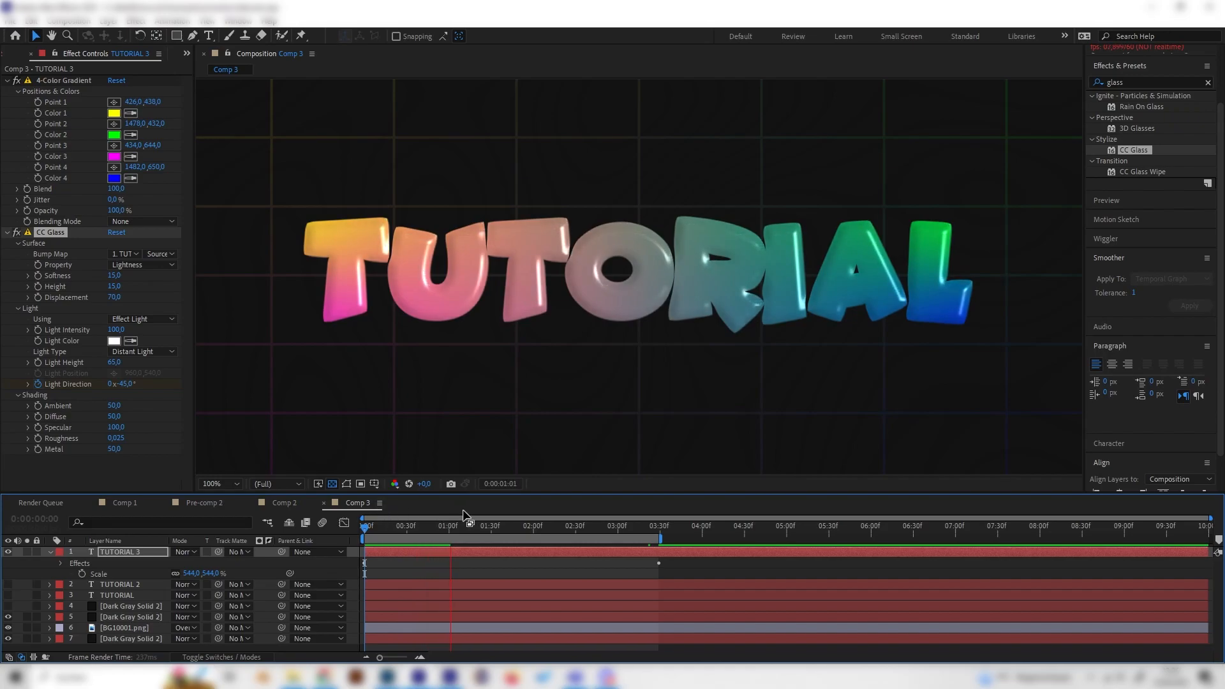
- Preview the animation, then set CC Glass Specular and Metal both to 70
left_click(477, 540)
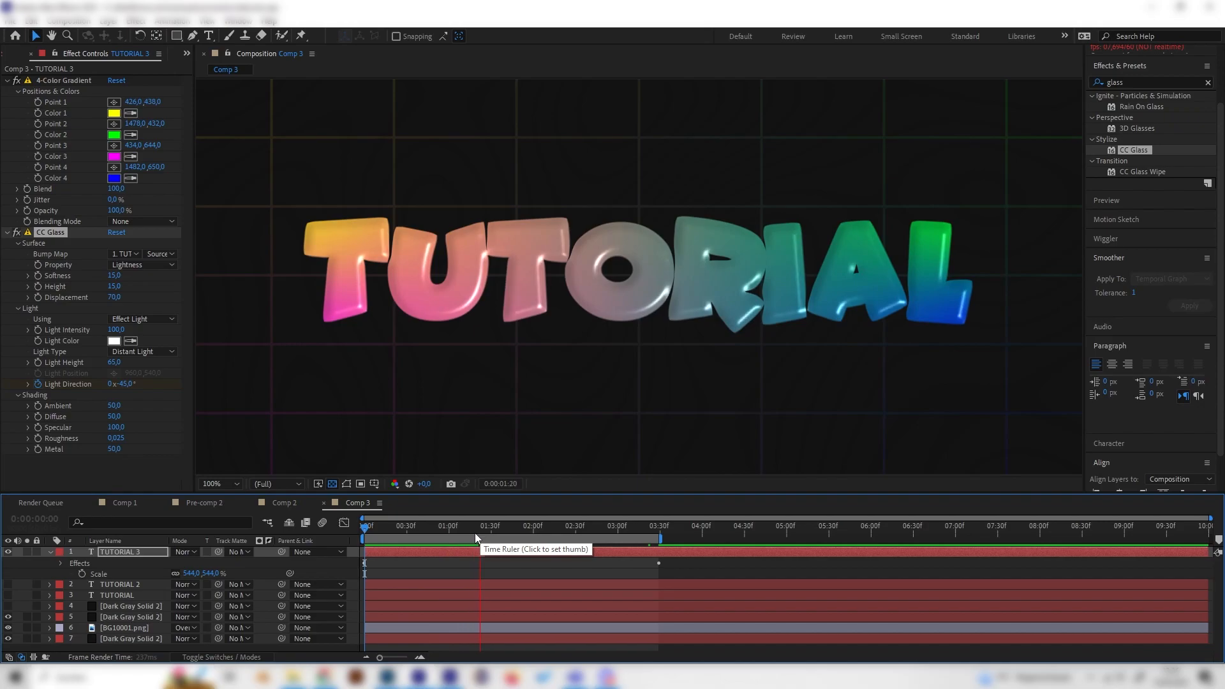
left_click(362, 526)
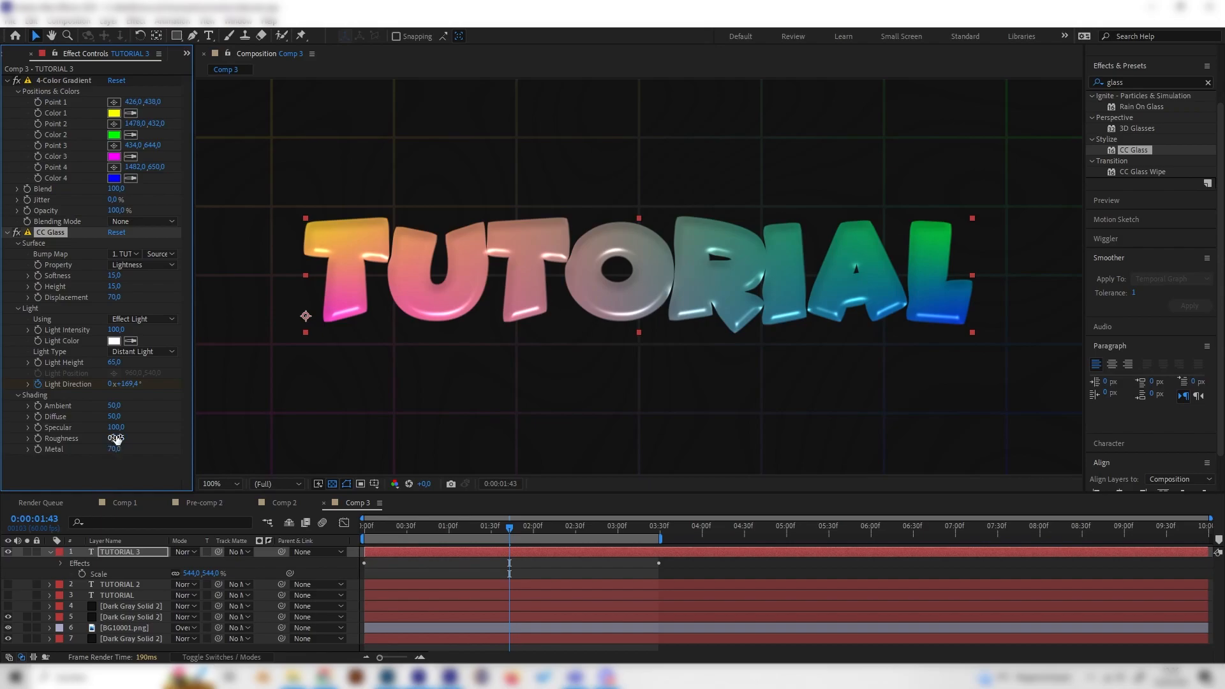
left_click_drag(116, 438, 119, 434)
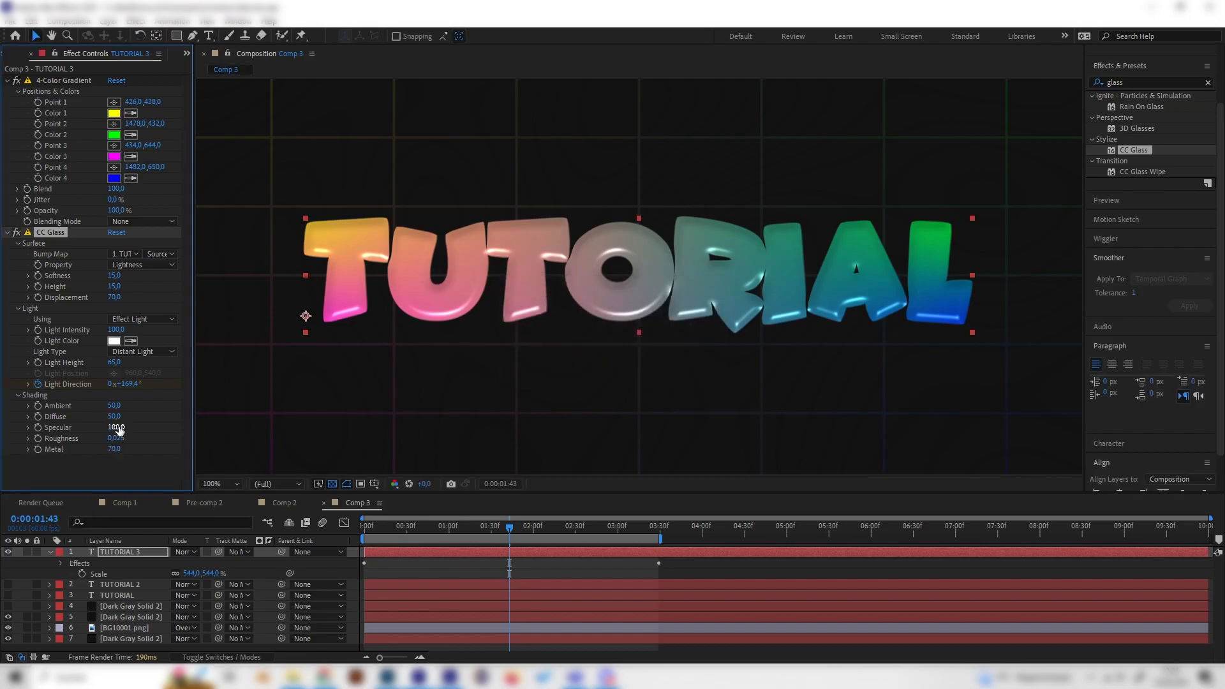
left_click_drag(118, 428, 117, 427)
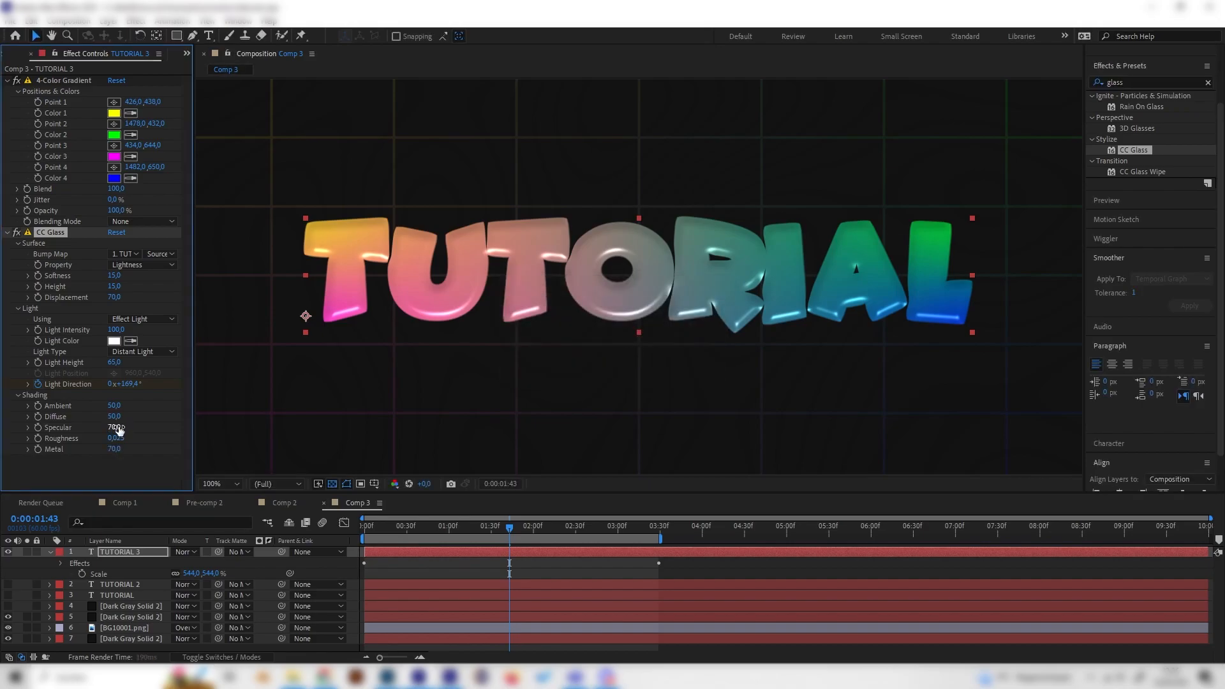
left_click(418, 539)
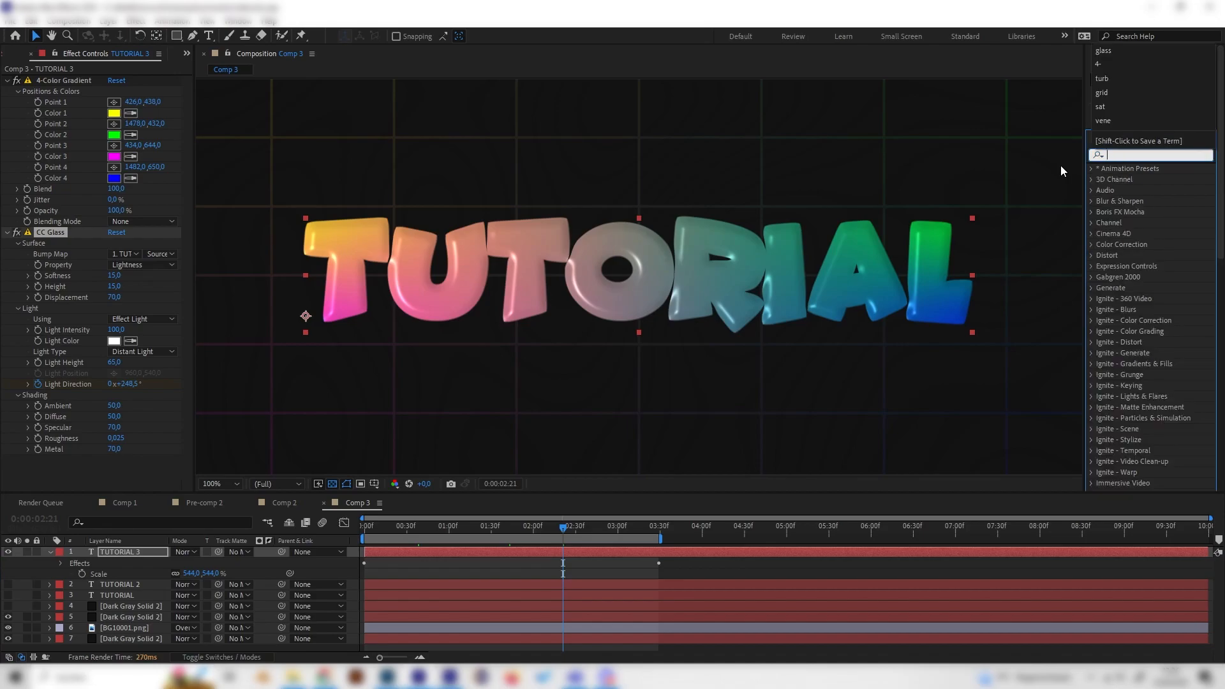
- Apply Brightness & Contrast to TUTORIAL 3, edit its Brightness field, and collapse 4-Color Gradient
type("bright")
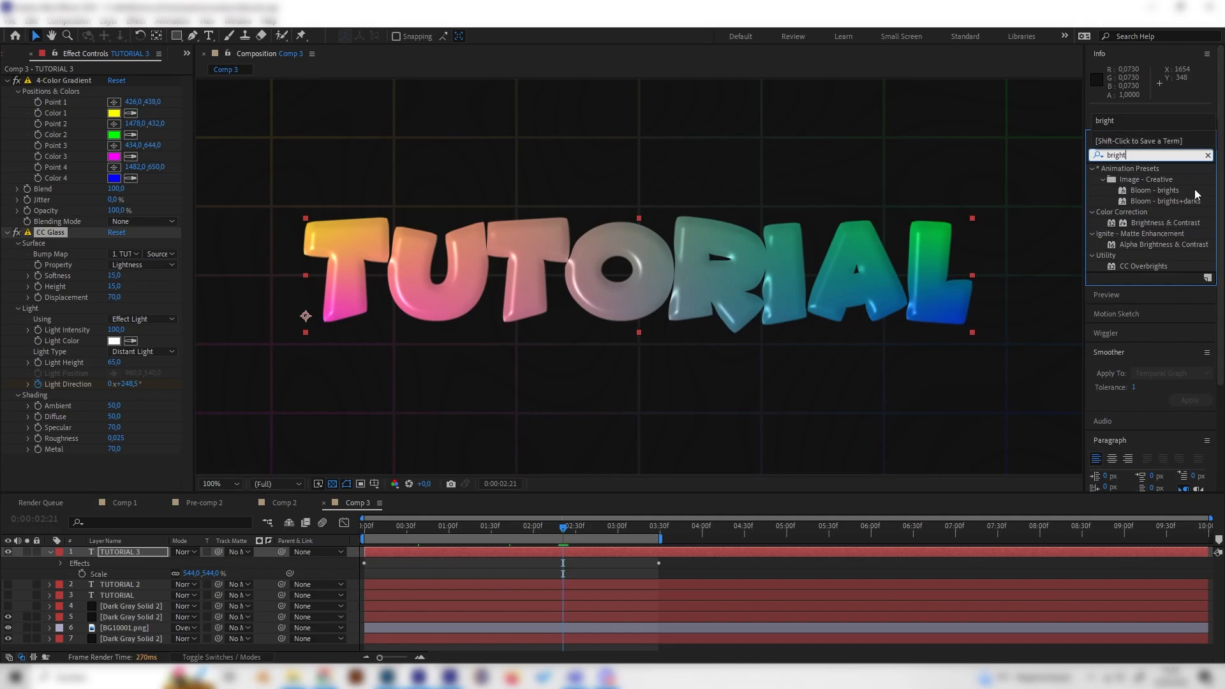
double_click(1165, 223)
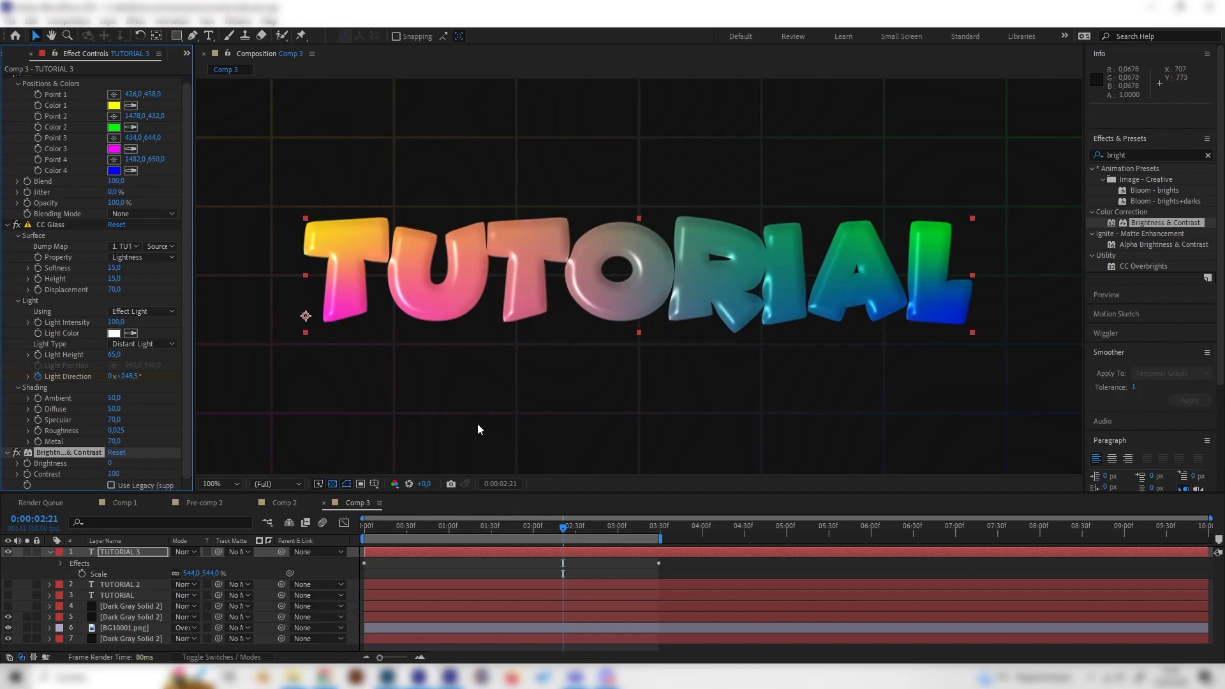
mouse_move(470, 429)
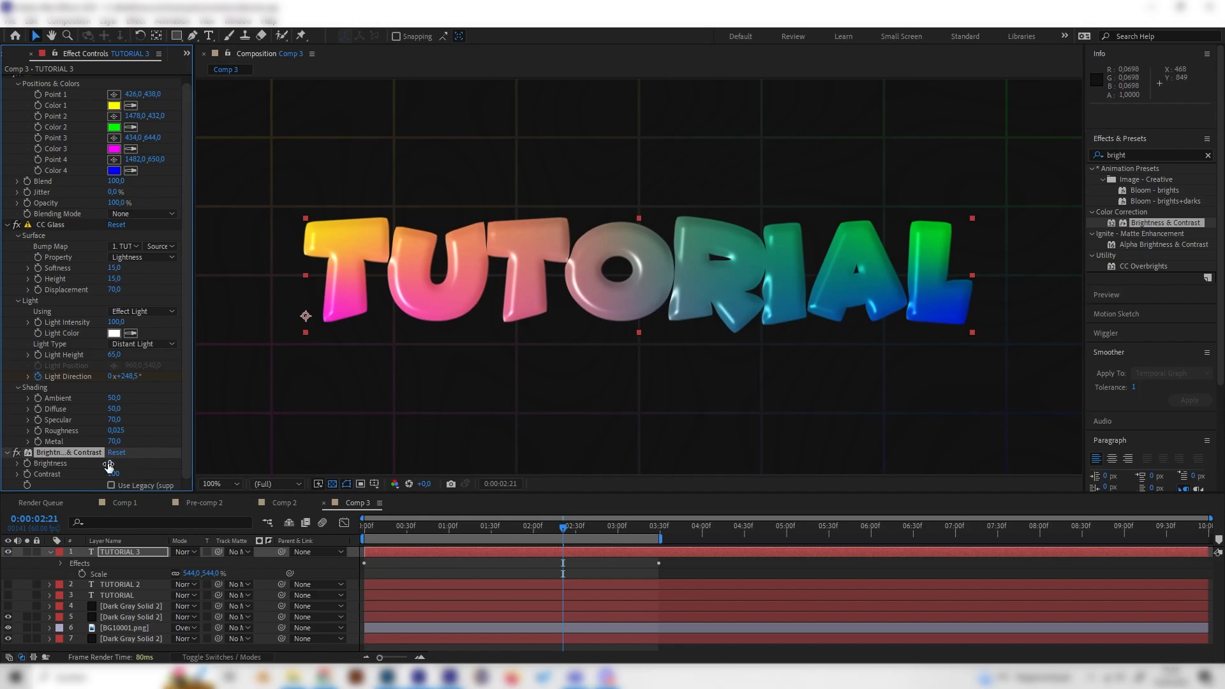
left_click(116, 463)
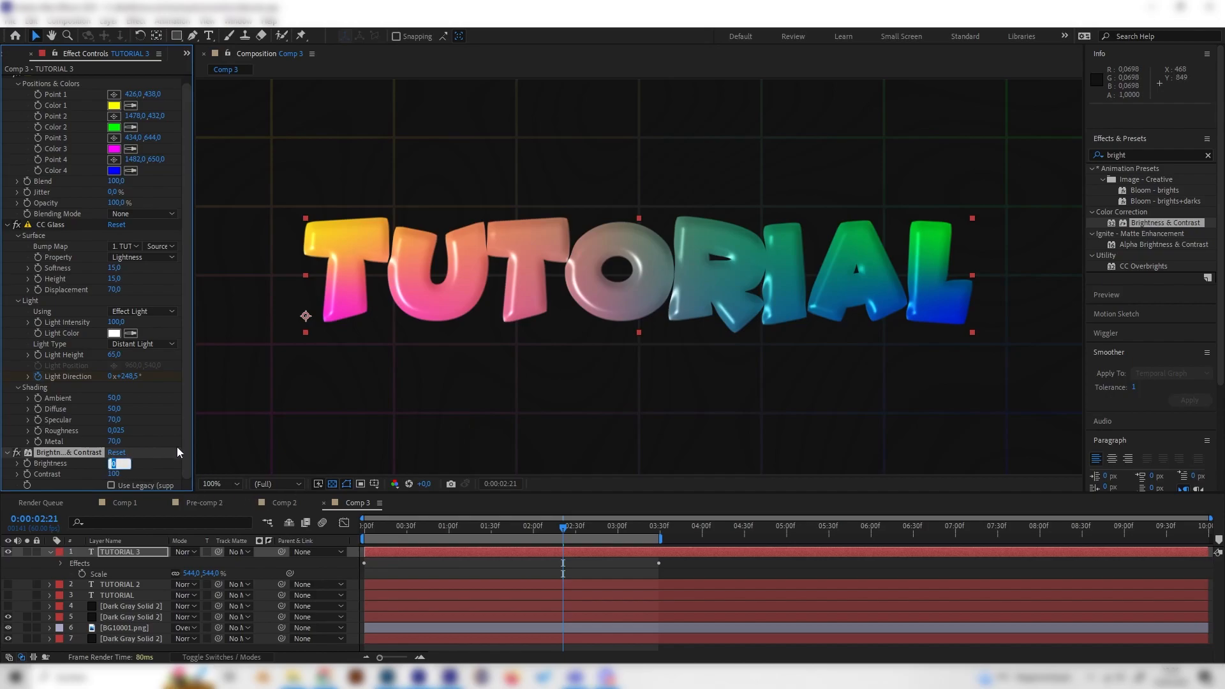
type("-1")
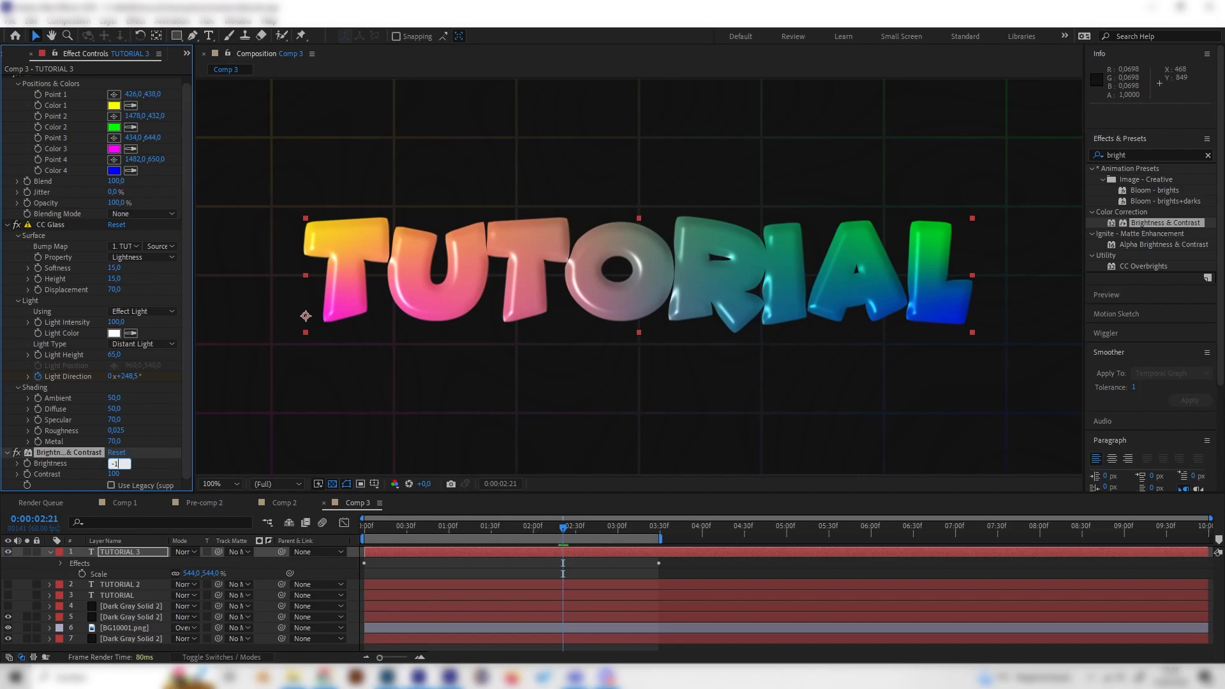
type("-10")
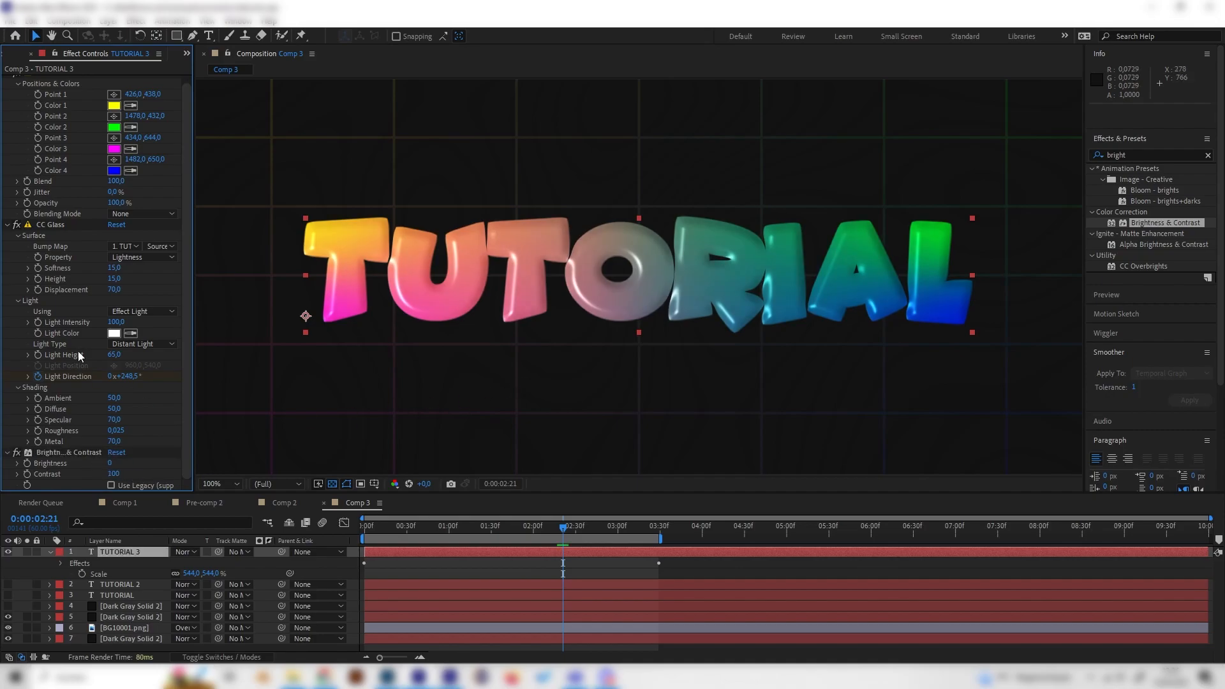
left_click(7, 80)
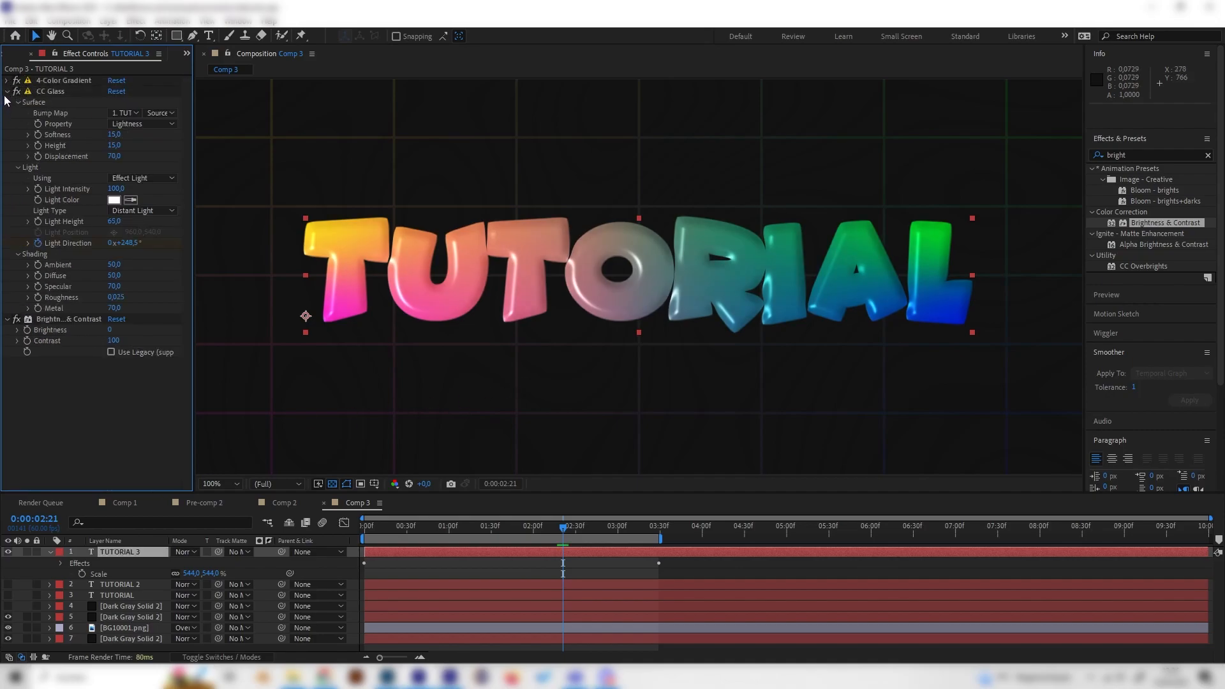
- Collapse CC Glass and Brightness & Contrast, then search Effects & Presets for 'turb'
left_click(7, 90)
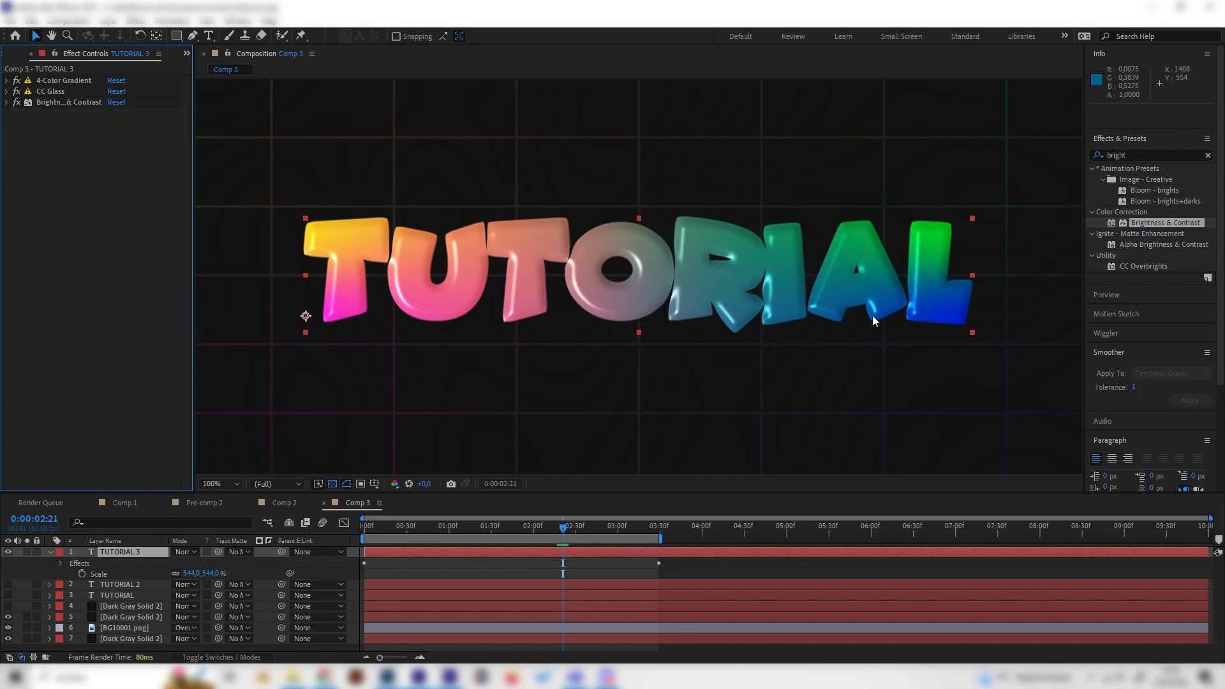
left_click(487, 526)
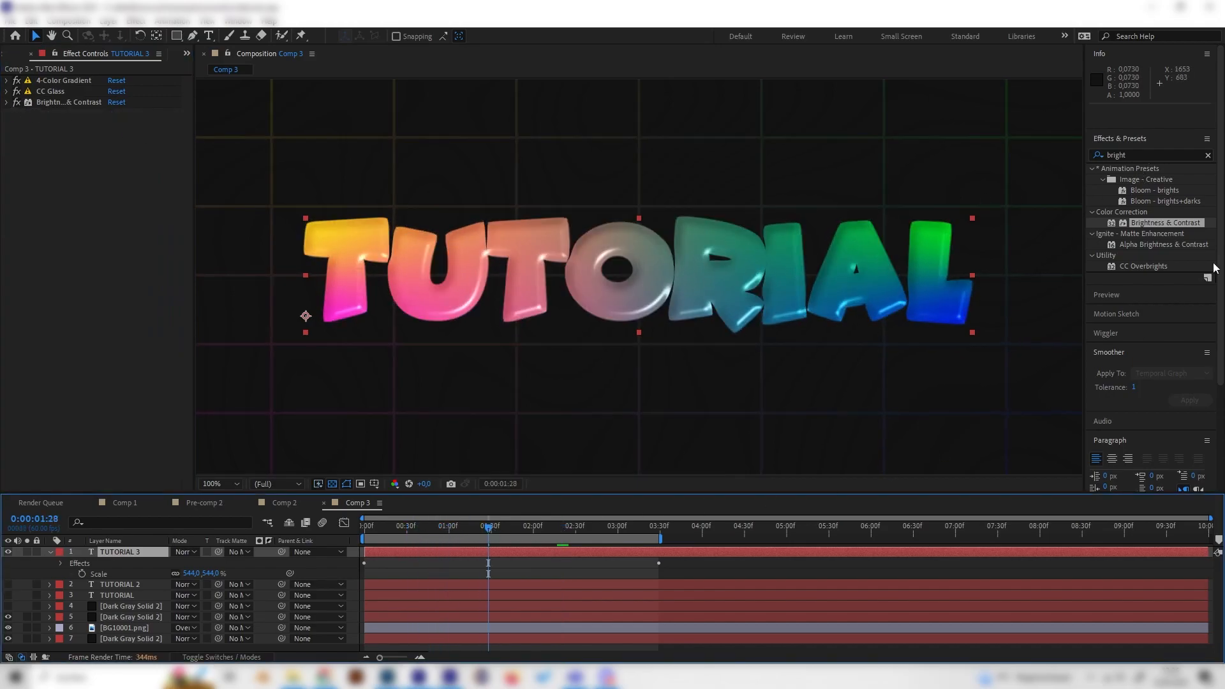
type("turb")
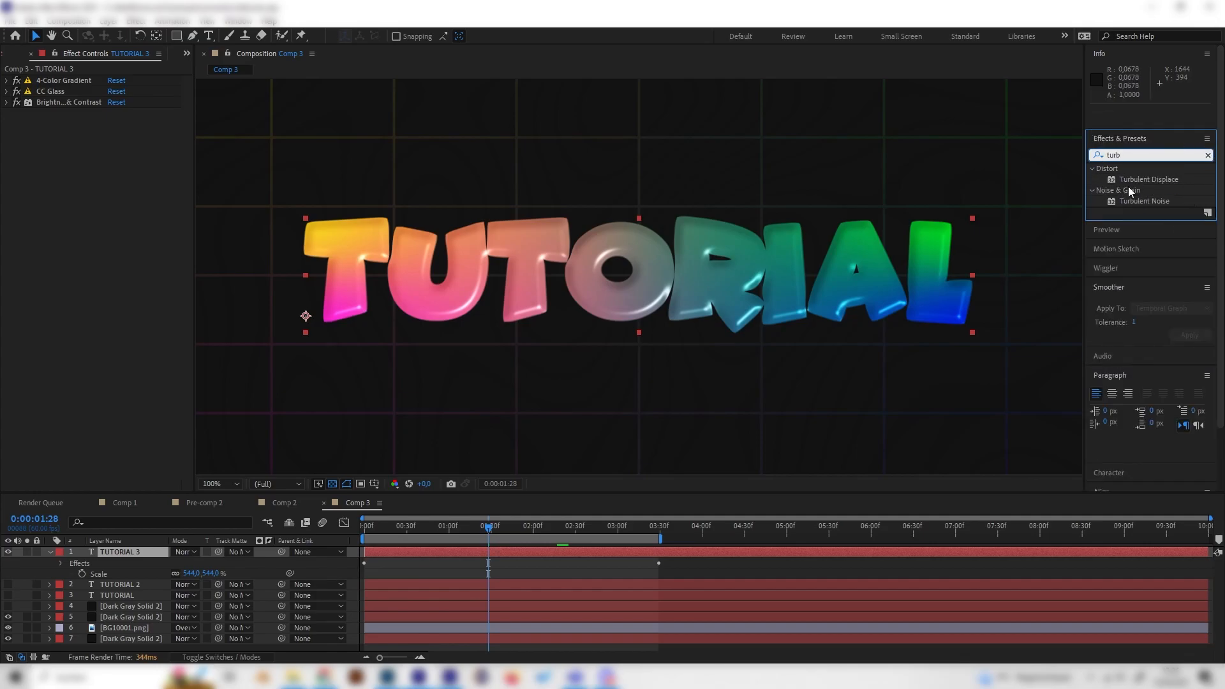
- Apply Turbulent Displace to TUTORIAL 3 as a Bulge with Amount 10 and Size 60
double_click(1148, 179)
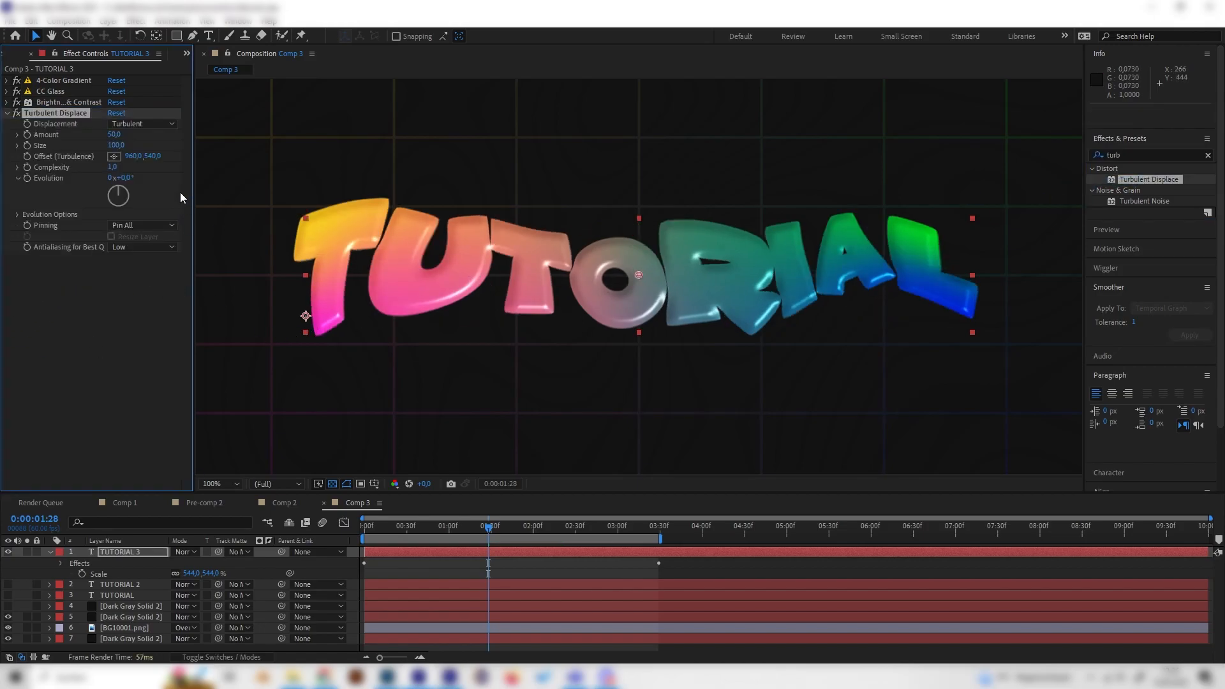
left_click(142, 124)
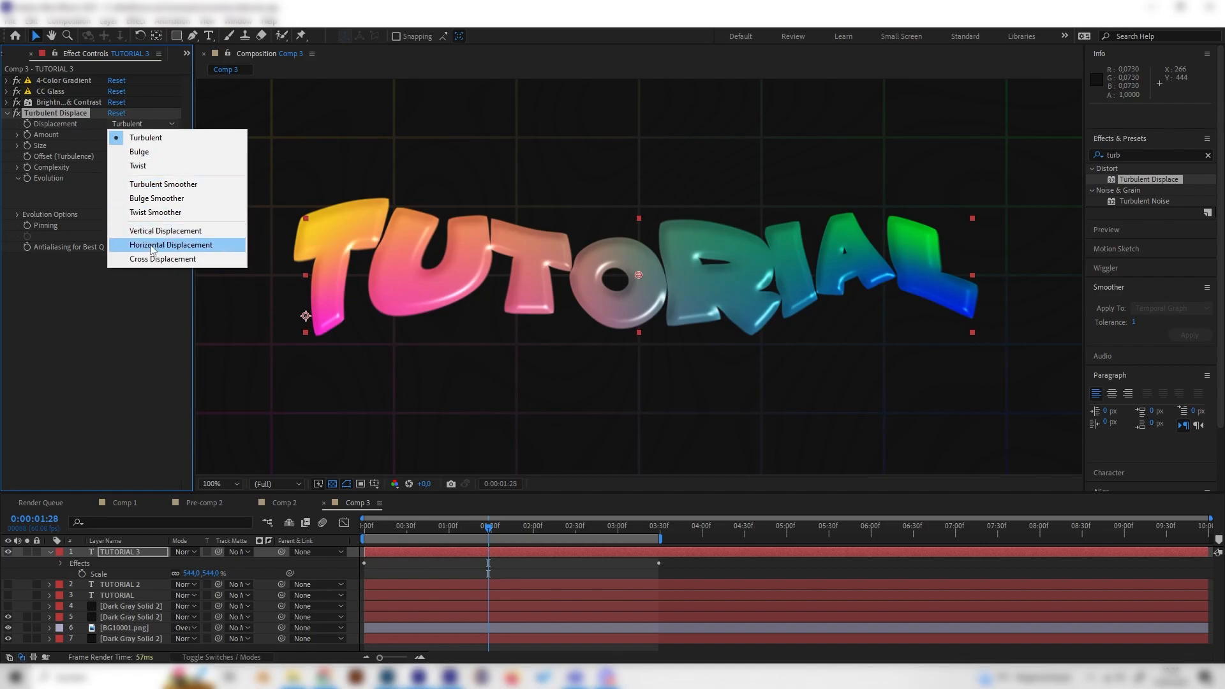
mouse_move(126, 135)
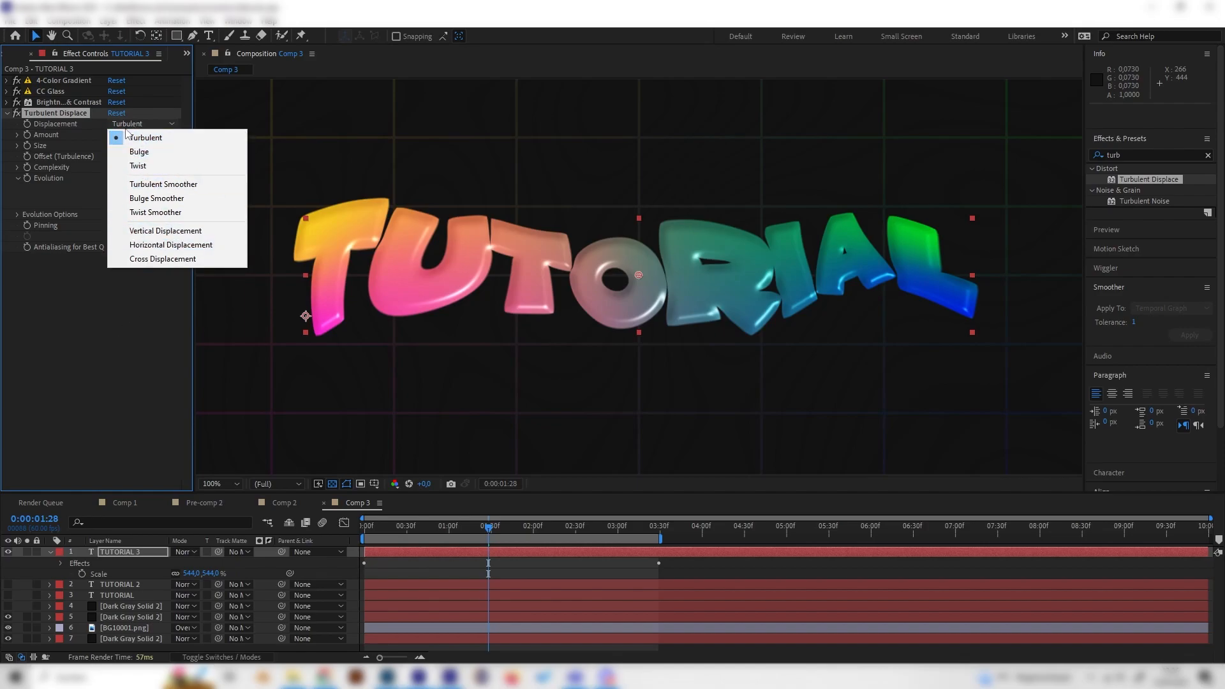
mouse_move(155, 151)
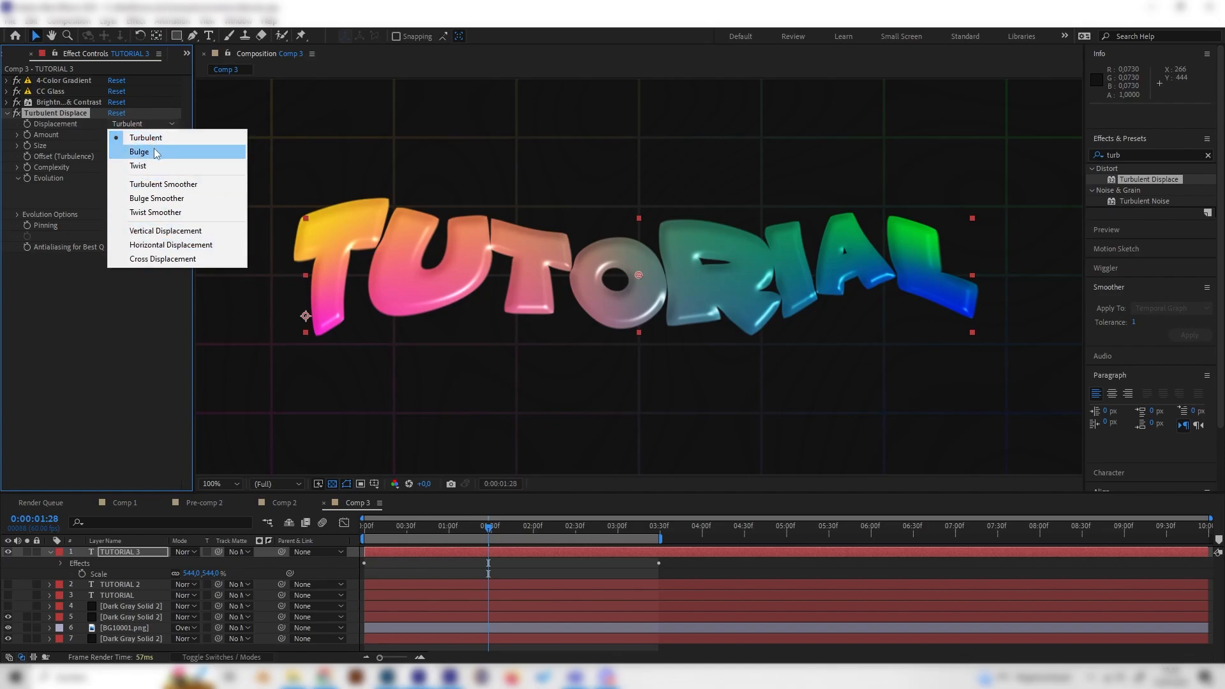
left_click(139, 152)
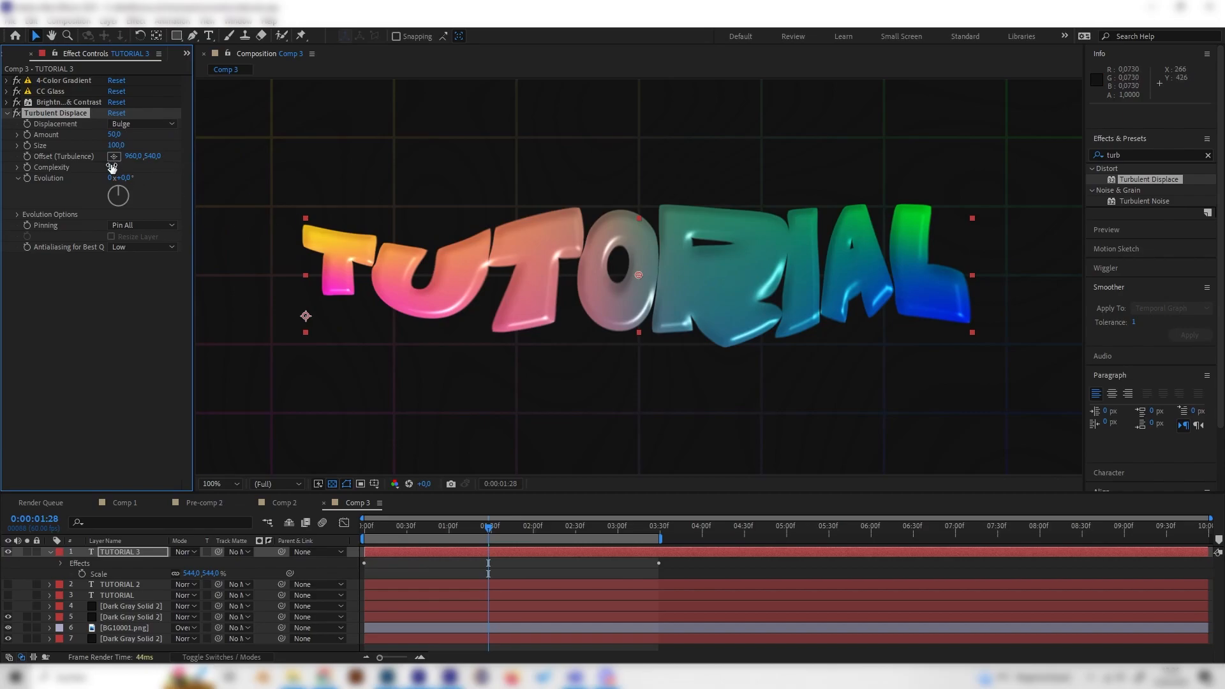
left_click(117, 146)
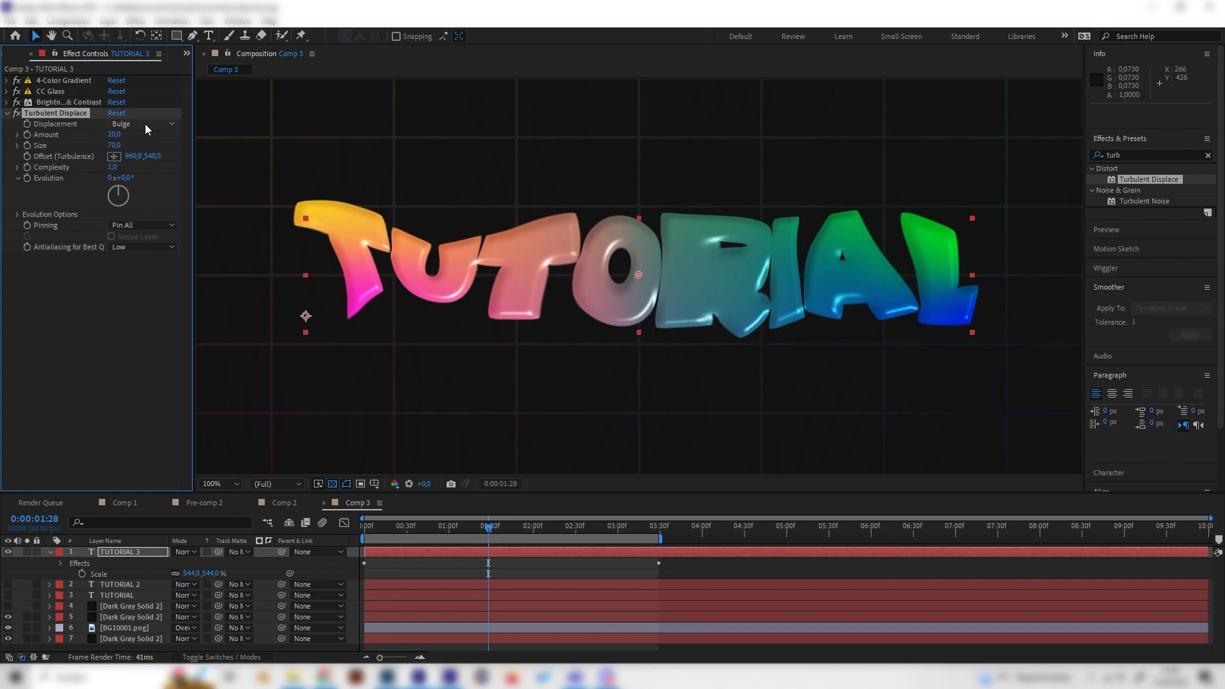
left_click(118, 134)
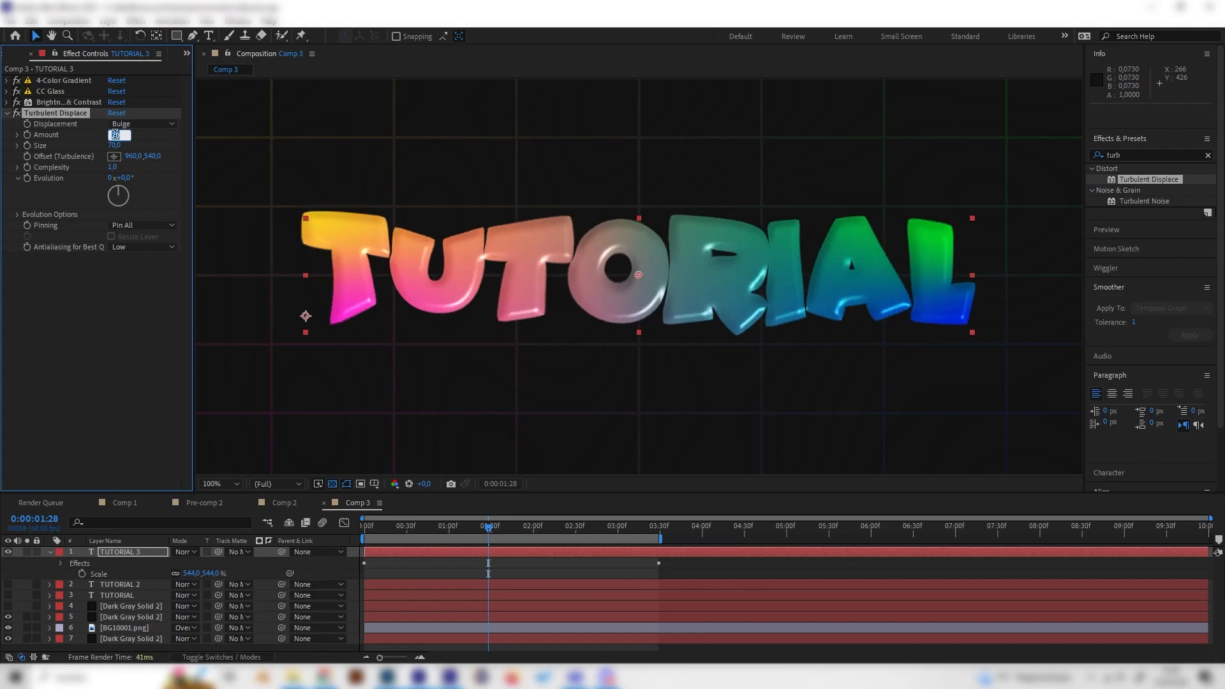
type("10,0")
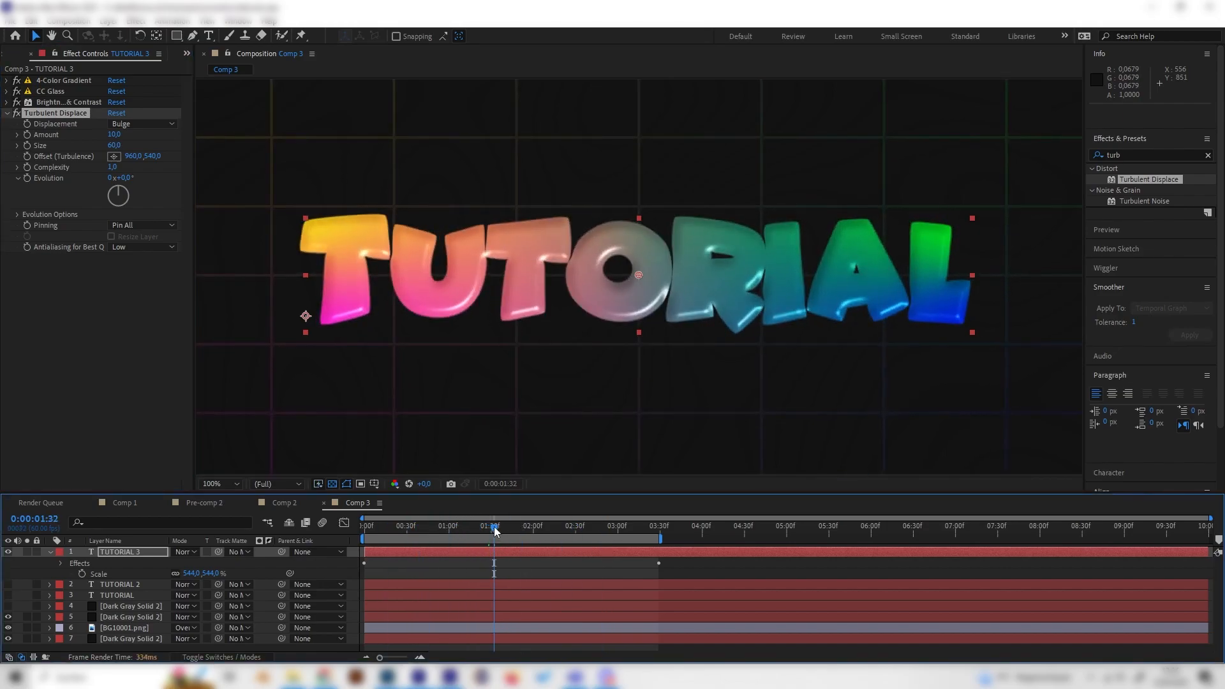
left_click(374, 525)
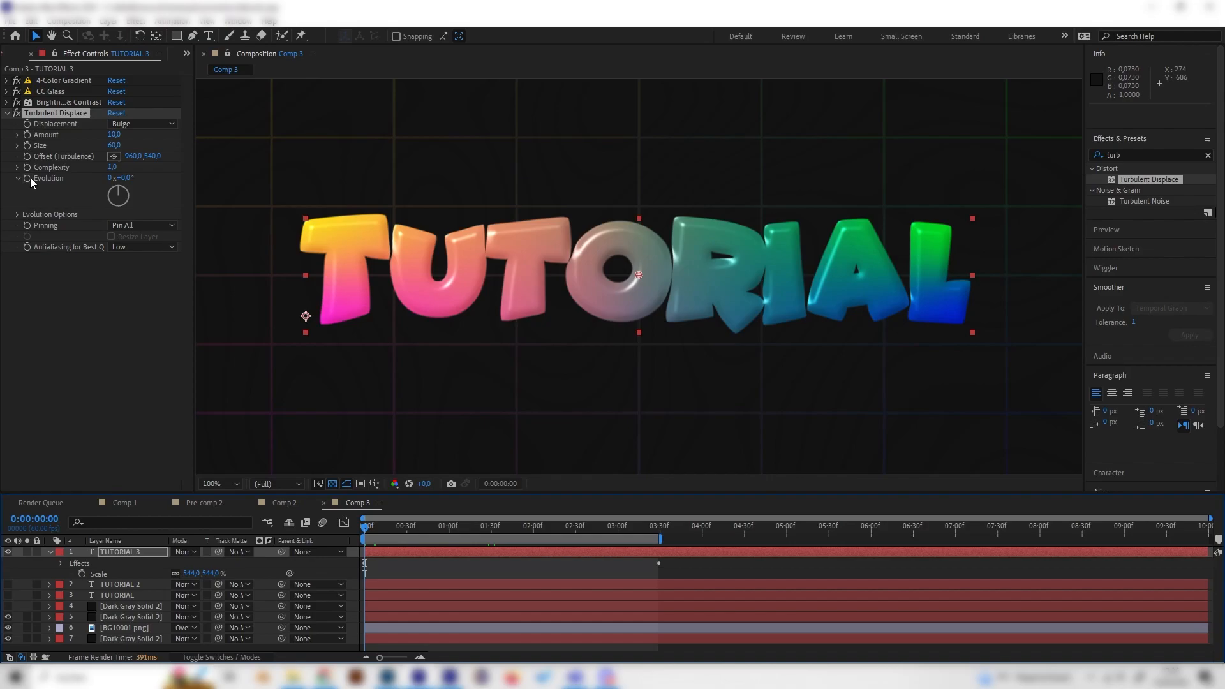
- Keyframe Evolution from 0 to just over one revolution near 3:29, then preview the wobble
left_click(656, 525)
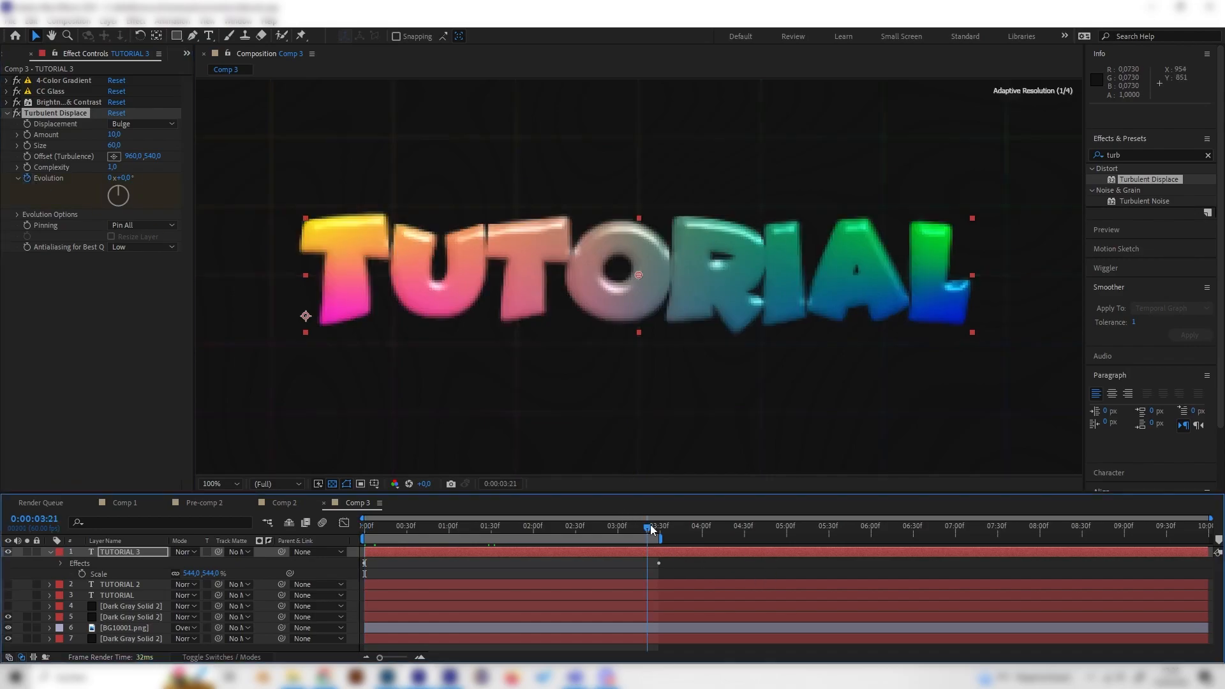
left_click_drag(118, 196, 125, 196)
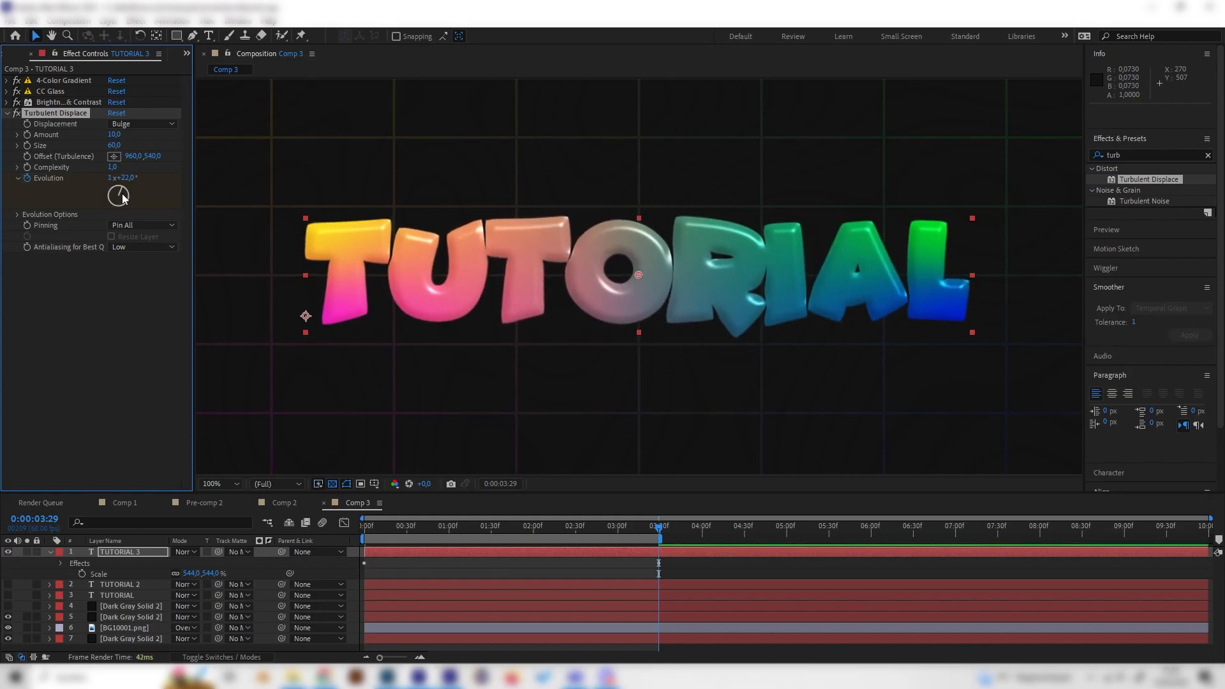
left_click_drag(119, 195, 119, 194)
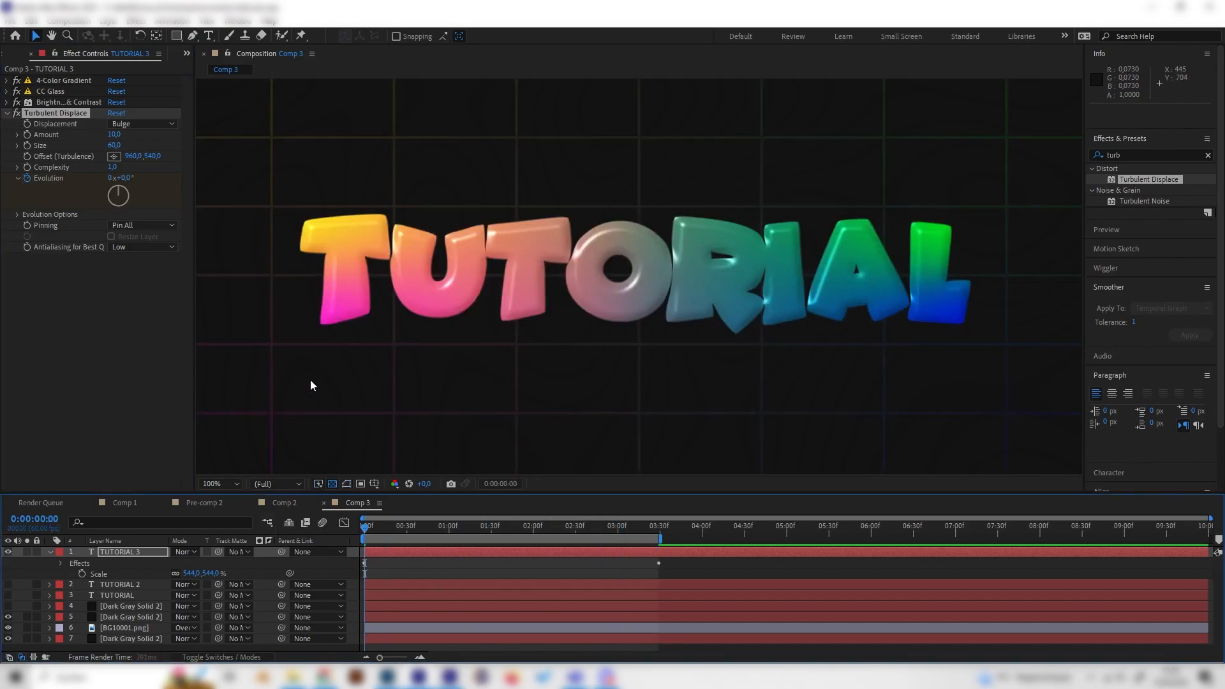
key("space")
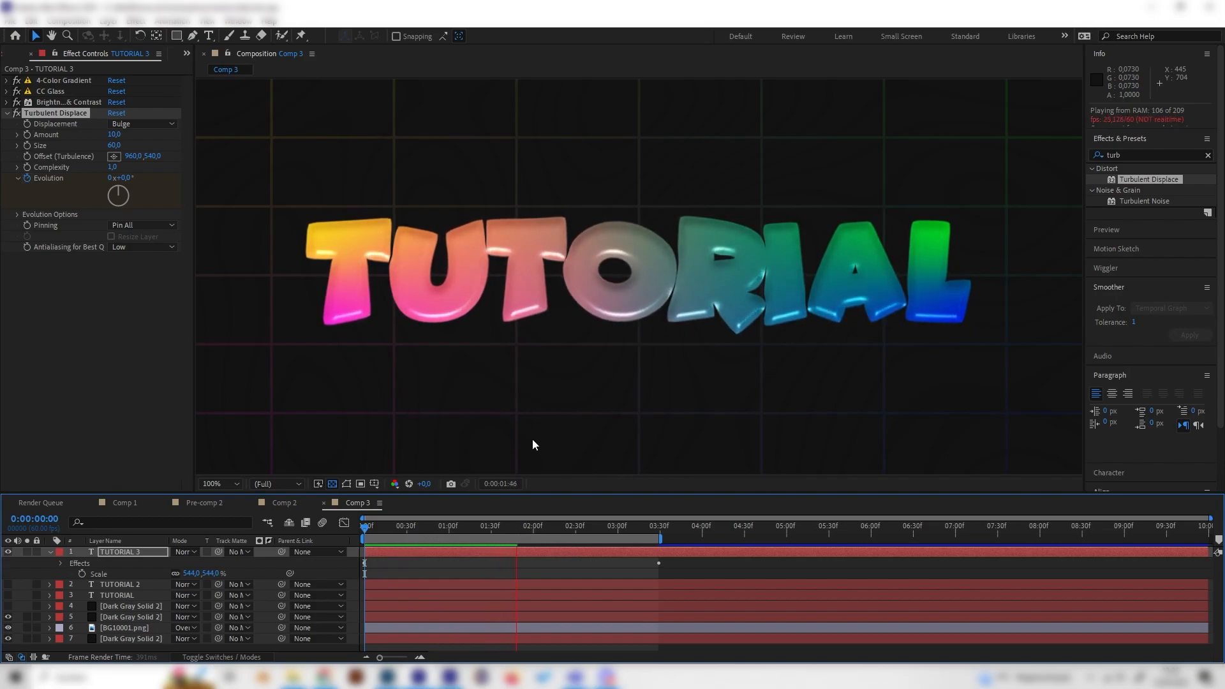
left_click(531, 527)
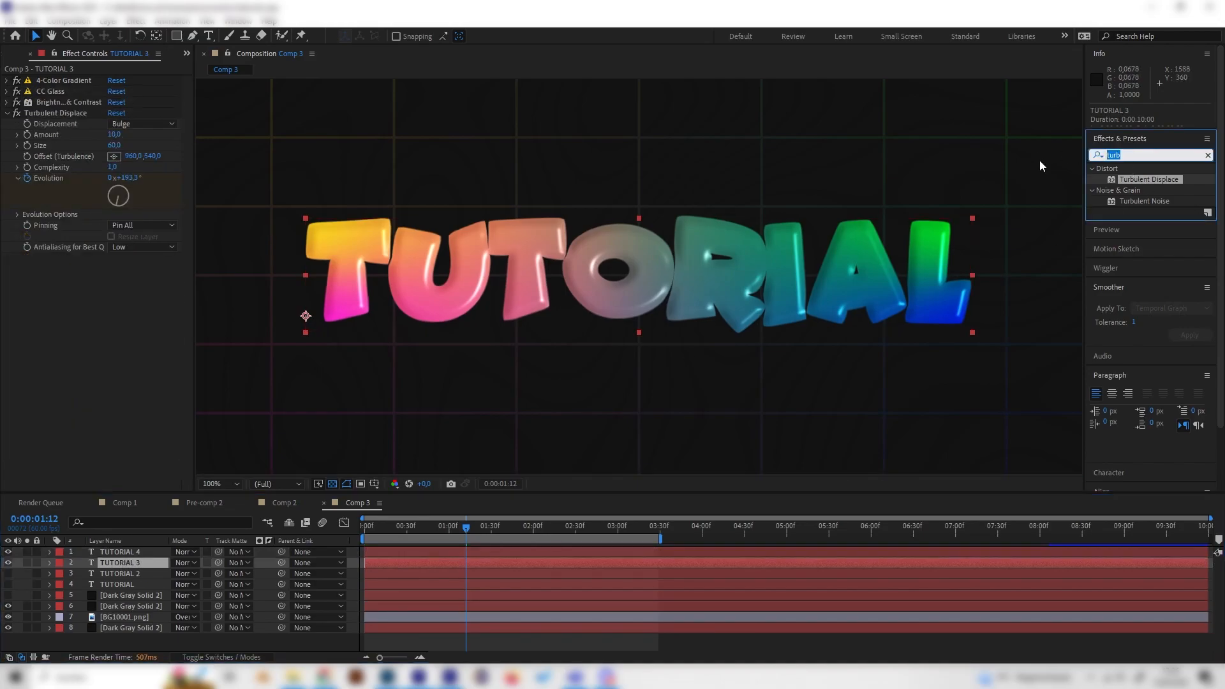
- Search Effects & Presets for 'gaus' to find Gaussian Blur
type("gaus")
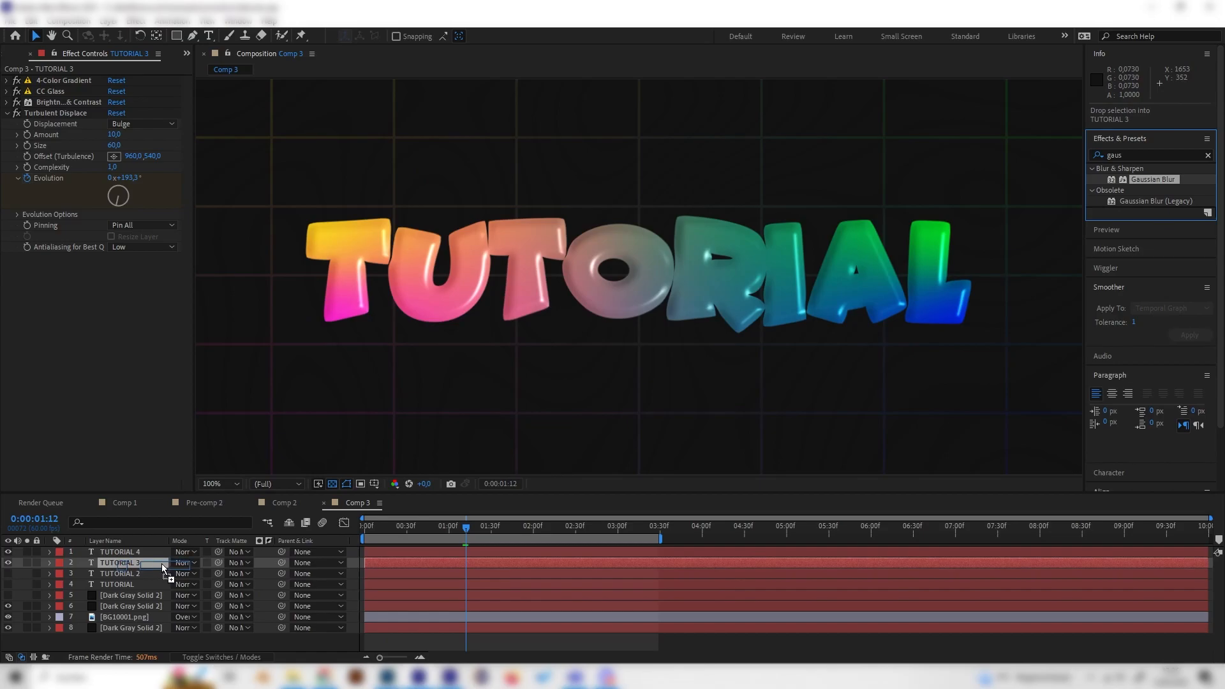
- Apply Gaussian Blur to the TUTORIAL 3 copy with Blurriness 160
double_click(1152, 179)
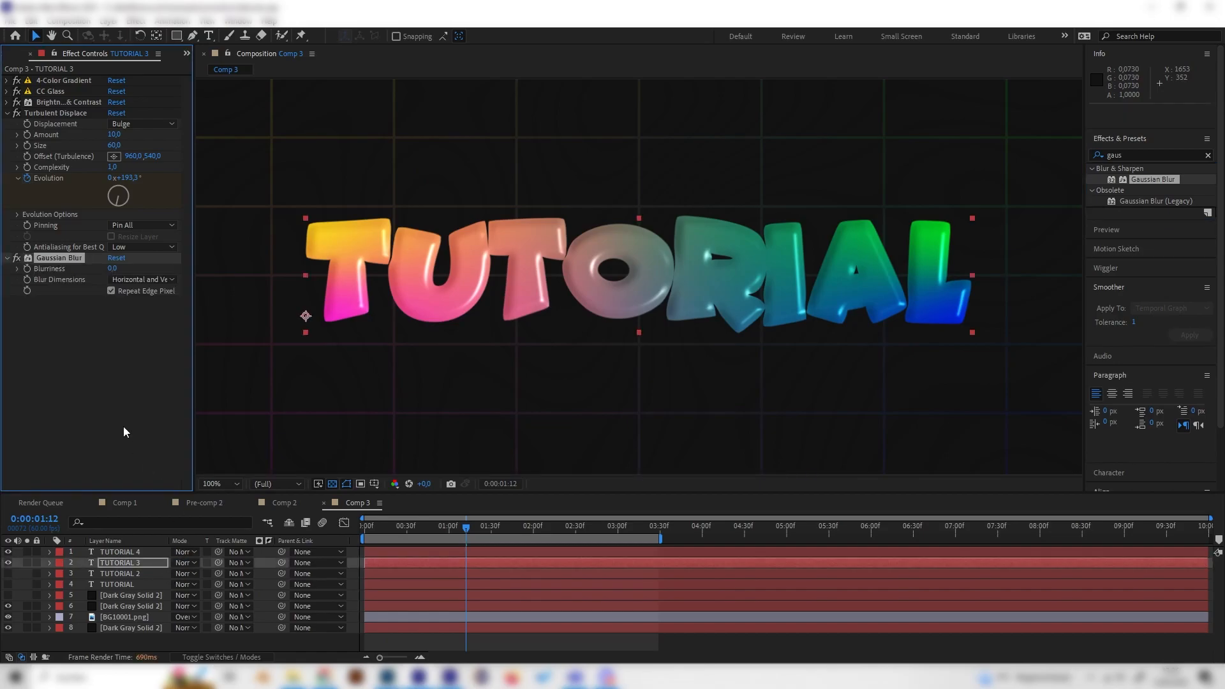
left_click(114, 268)
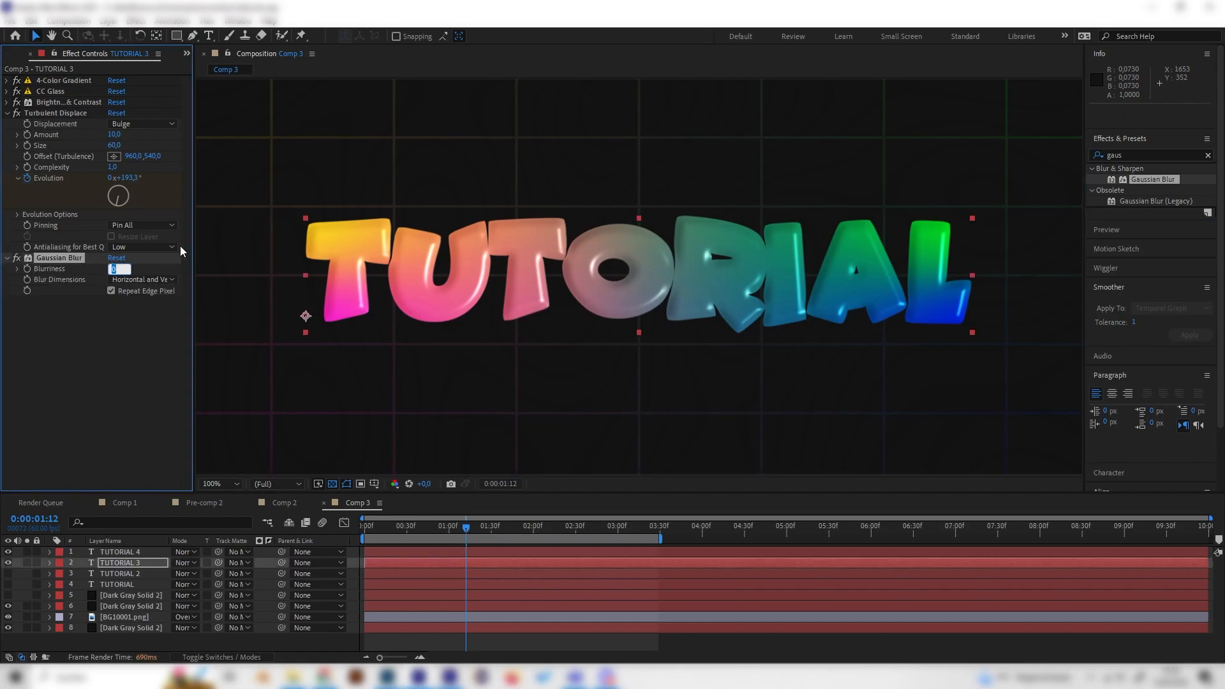
type("160,0")
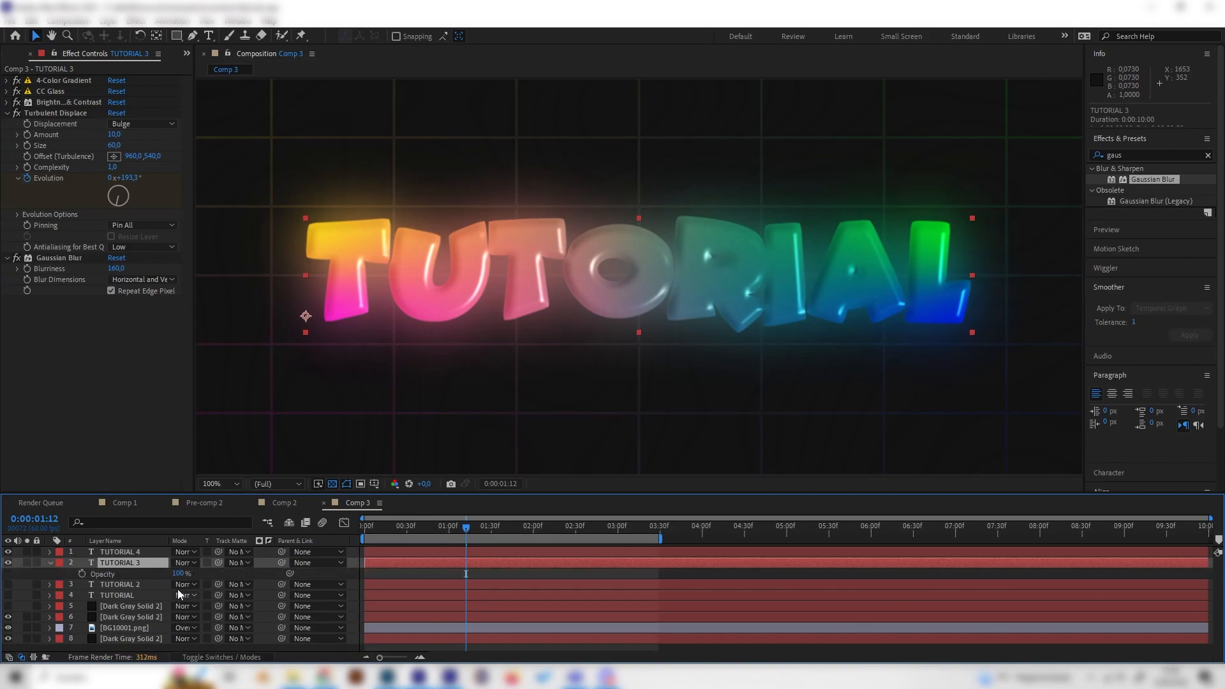
- Lower the blurred copy's Opacity to 15% and scrub the timeline to check the glow
double_click(181, 573)
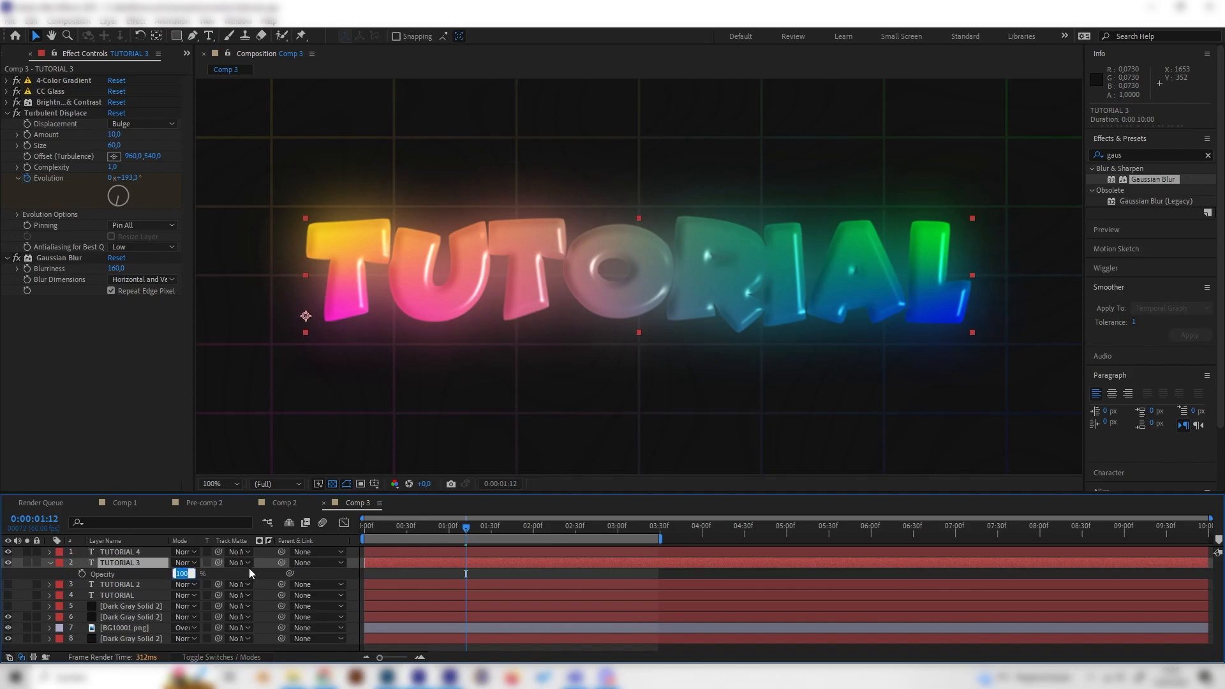
mouse_move(160, 537)
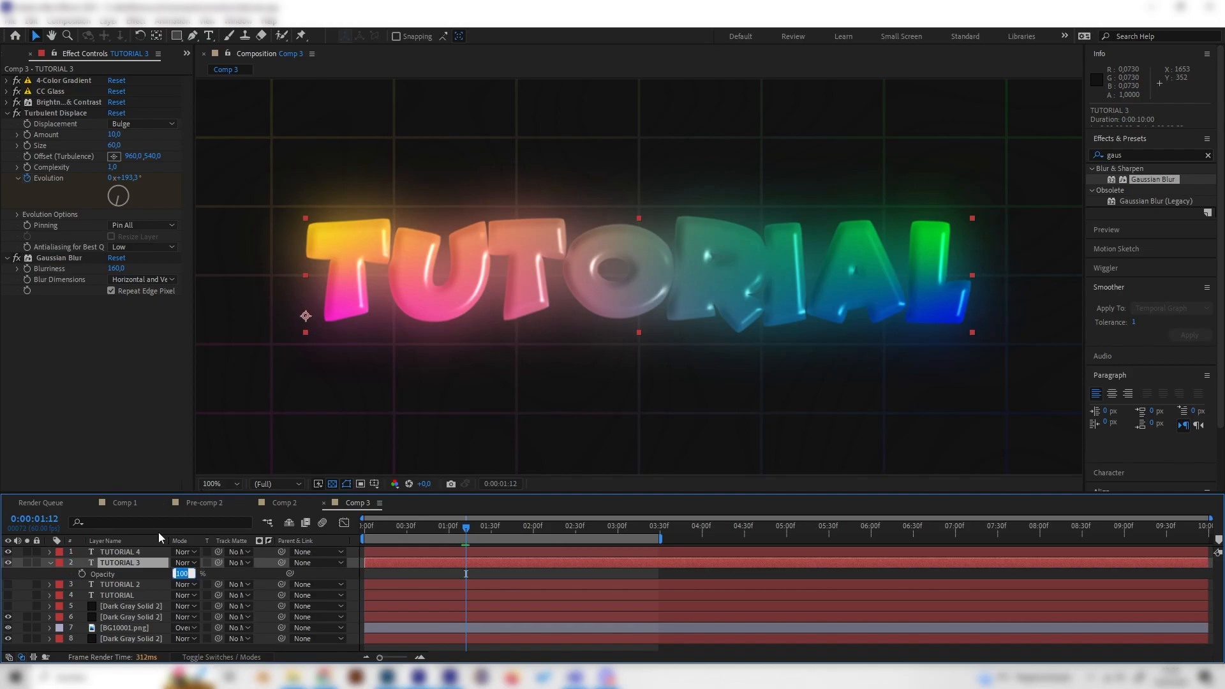
type("30")
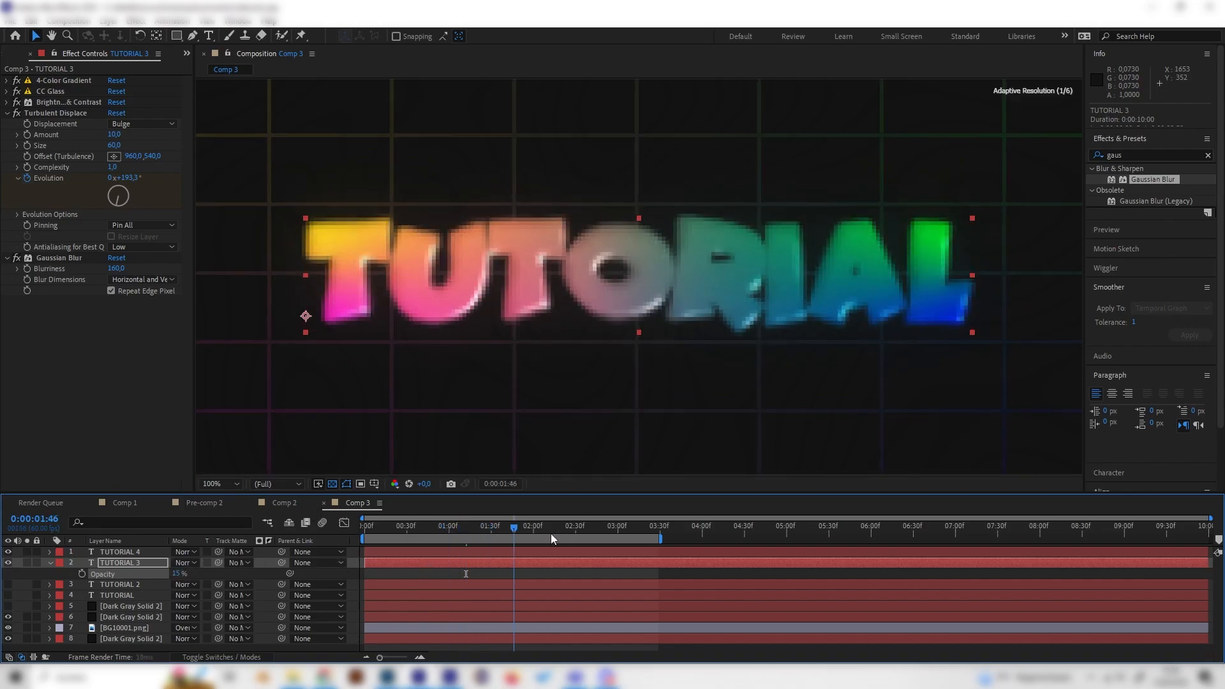
left_click_drag(512, 539, 586, 539)
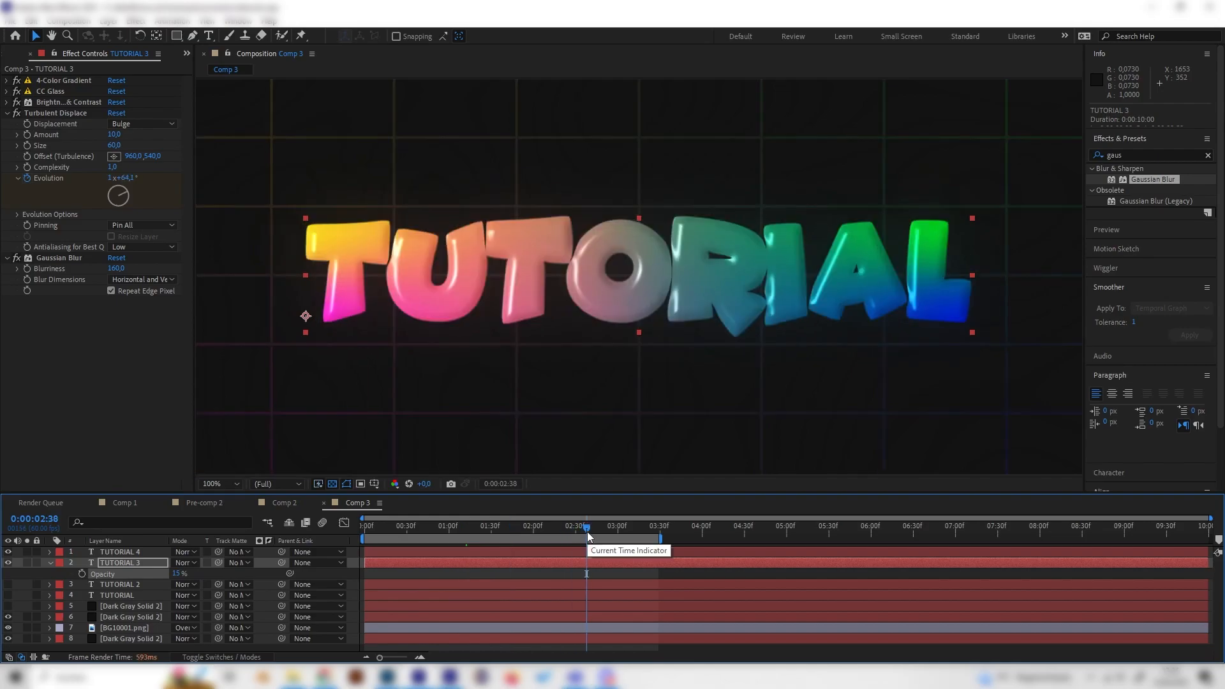
left_click_drag(586, 539, 520, 539)
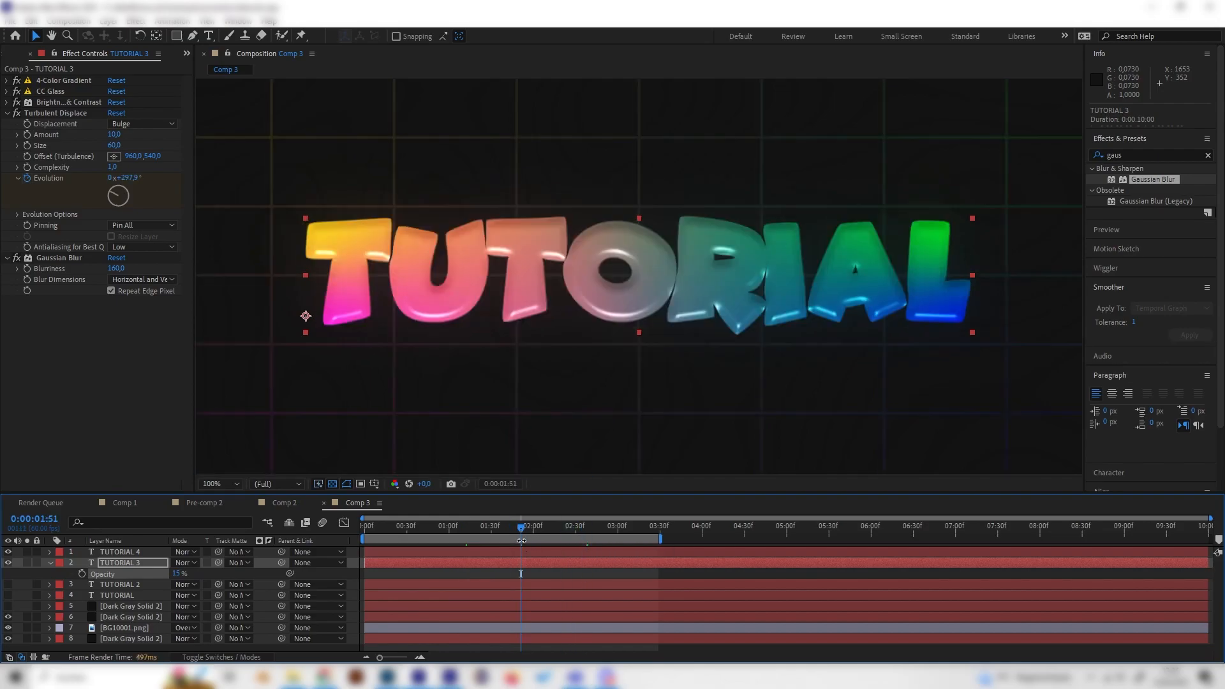